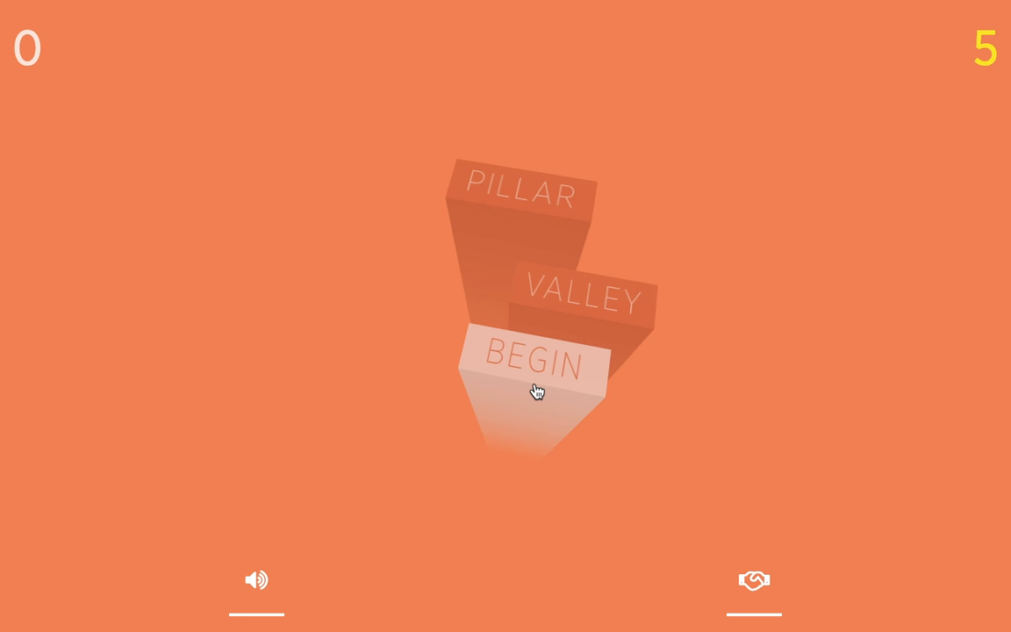
pyautogui.moveTo(523, 361)
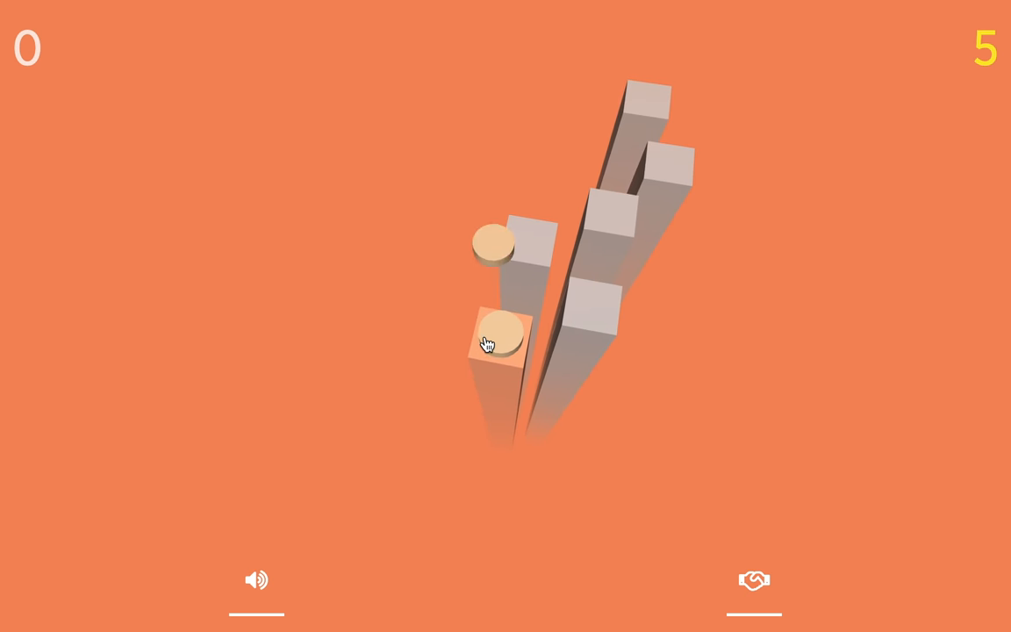
# - Tap the screen to make the ball jump to the next pillar
pyautogui.click(497, 340)
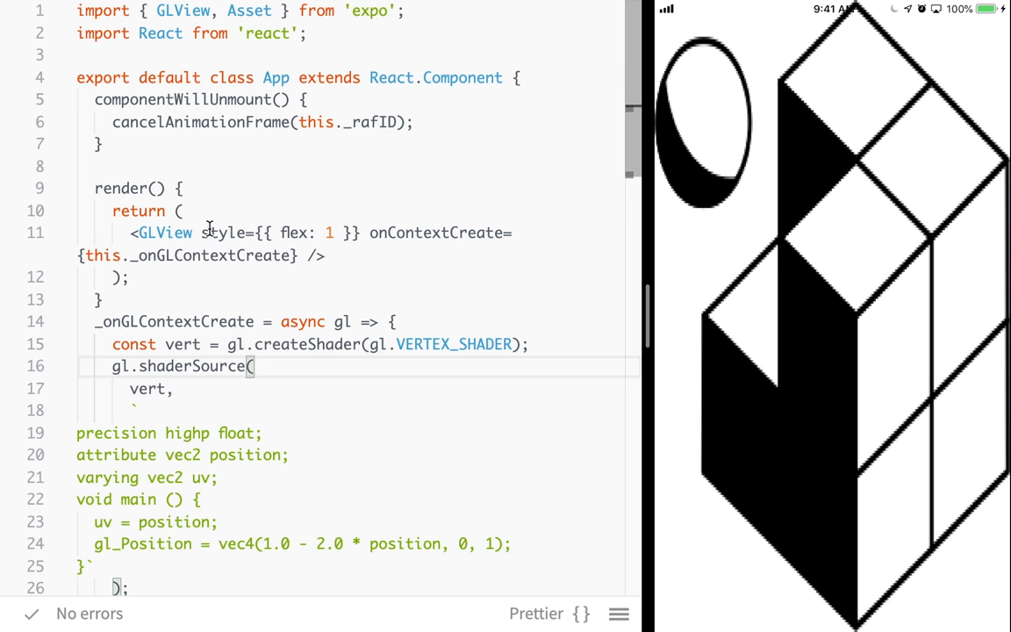
pyautogui.doubleClick(225, 232)
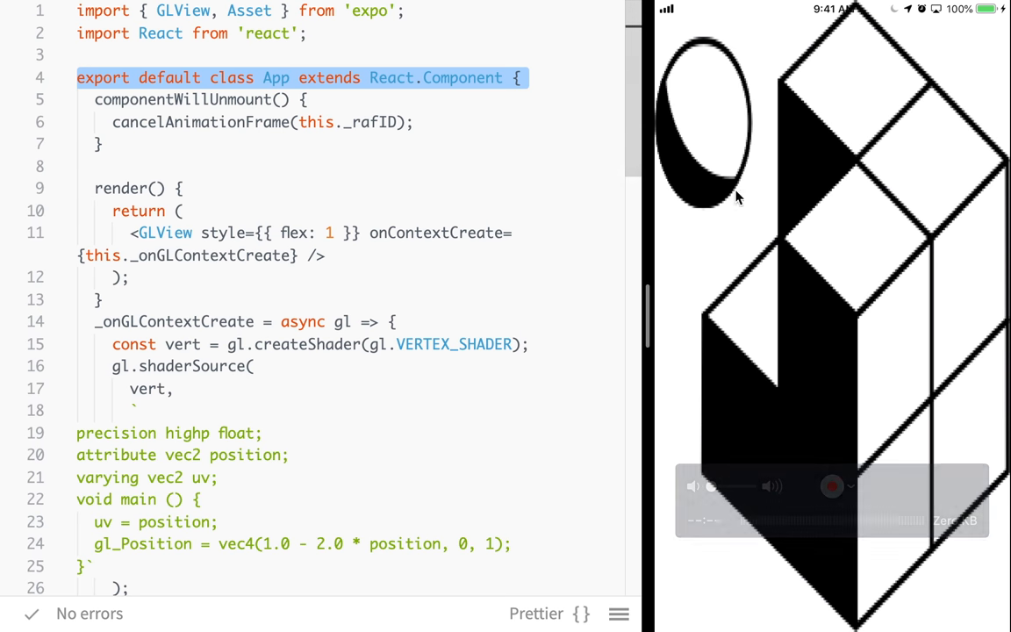
# - Highlight the onContextCreate prop on the GLView line to explain it
pyautogui.click(203, 171)
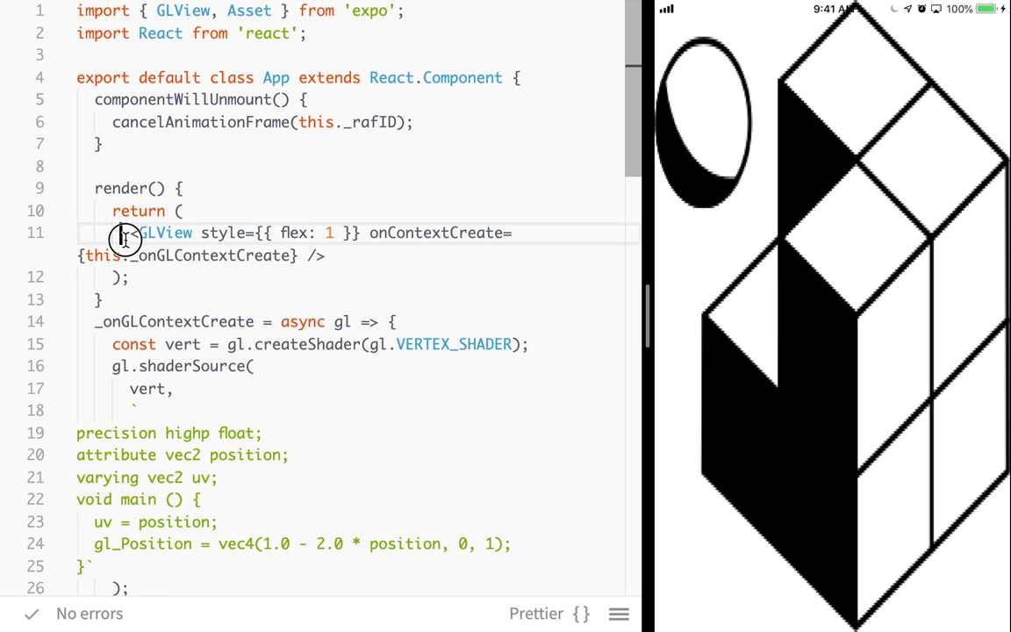
pyautogui.doubleClick(432, 232)
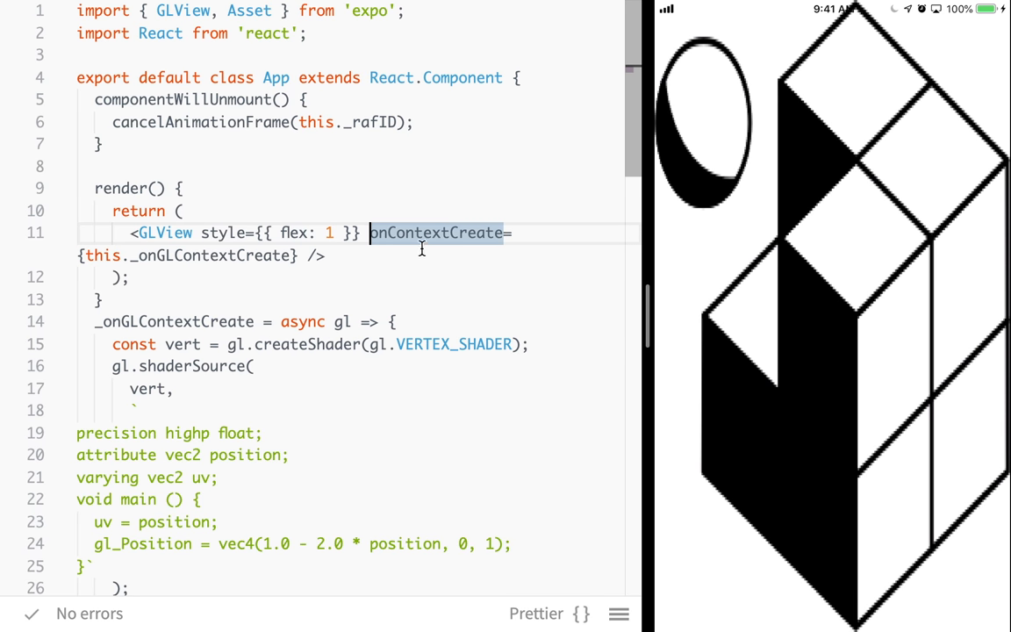
pyautogui.doubleClick(435, 232)
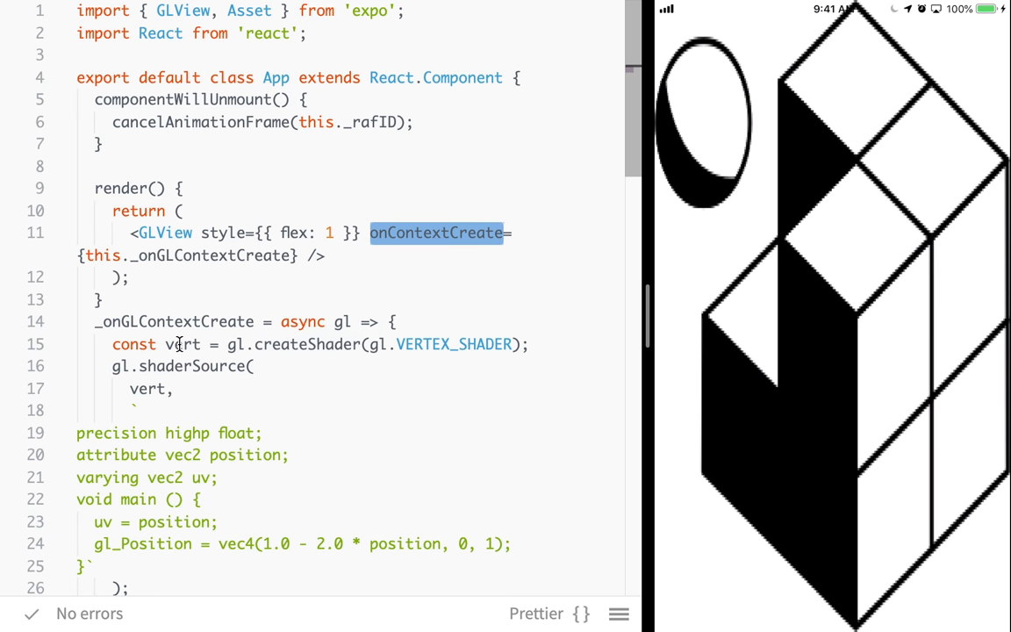
pyautogui.moveTo(267, 303)
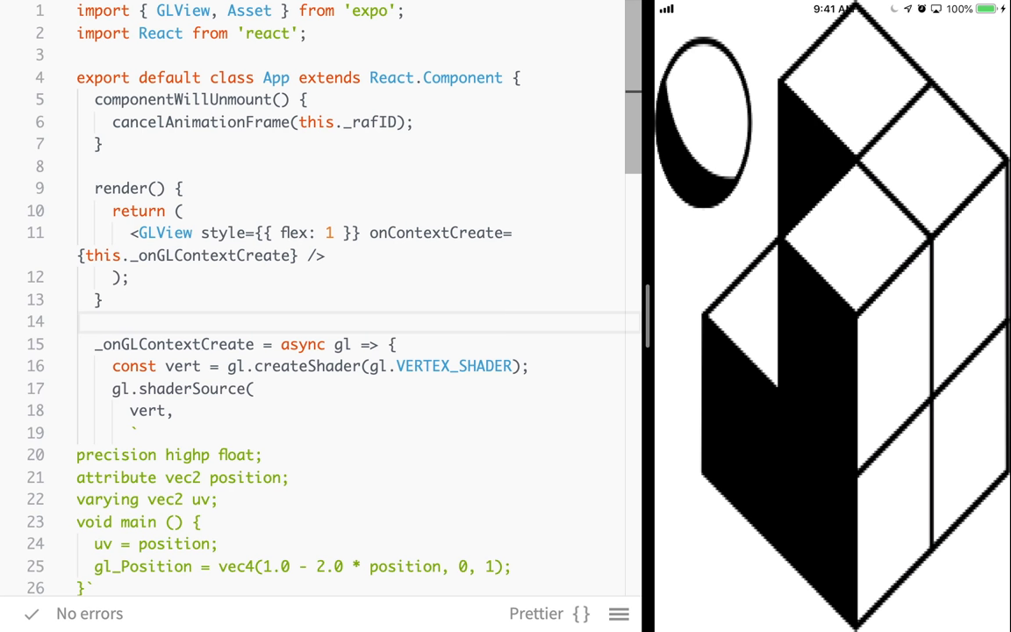
pyautogui.scroll(-3)
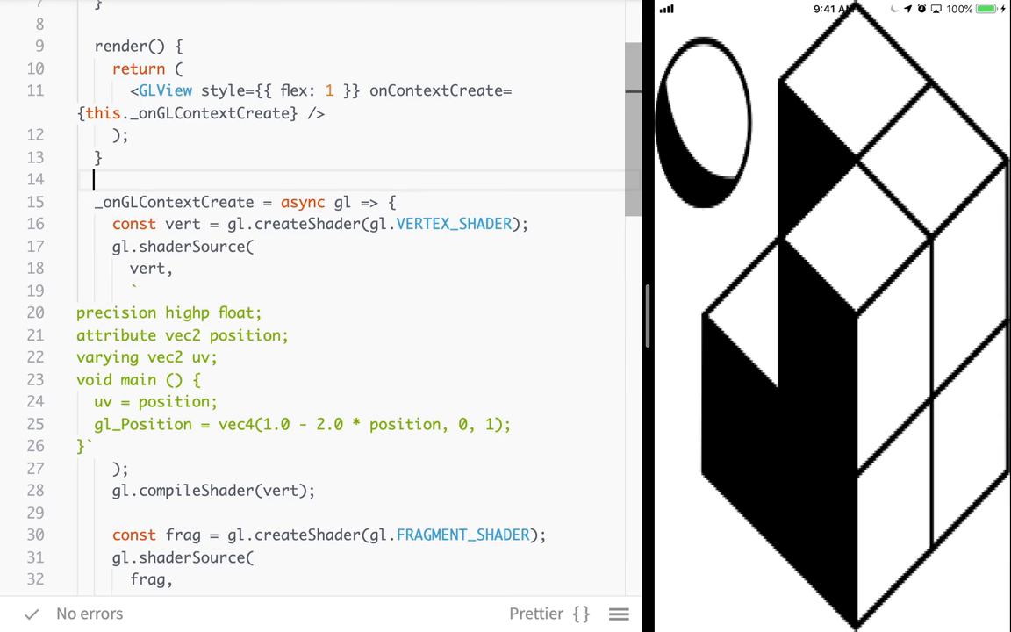
pyautogui.scroll(-3)
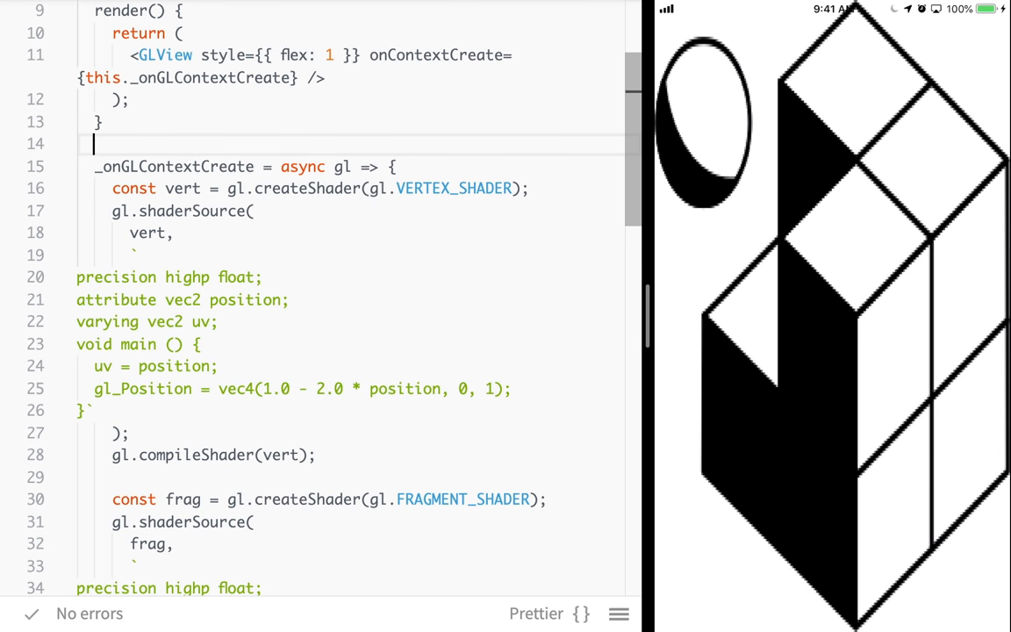
pyautogui.scroll(-3)
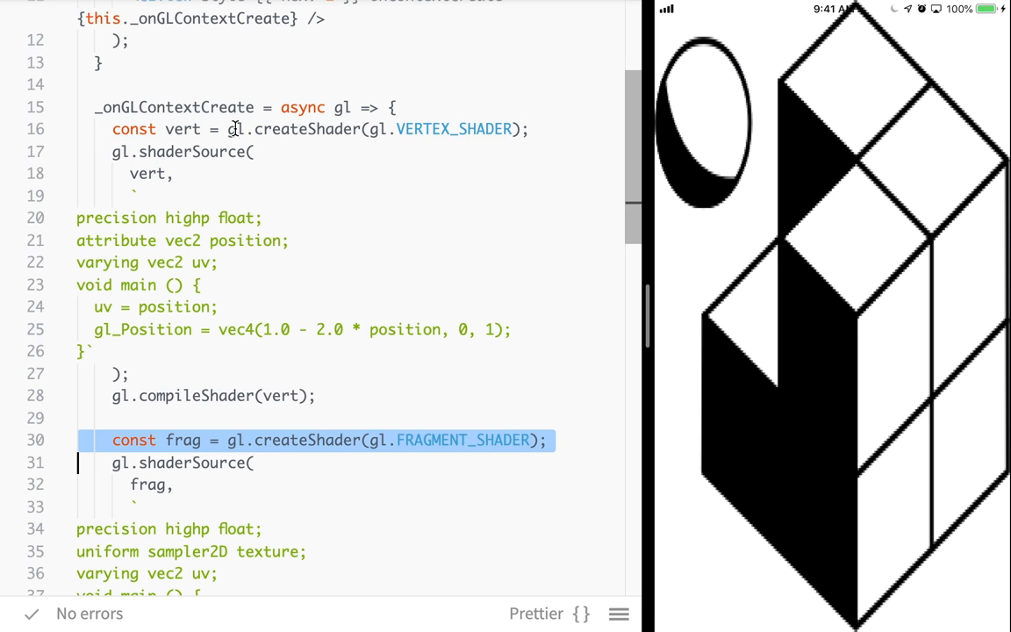
pyautogui.moveTo(375, 137)
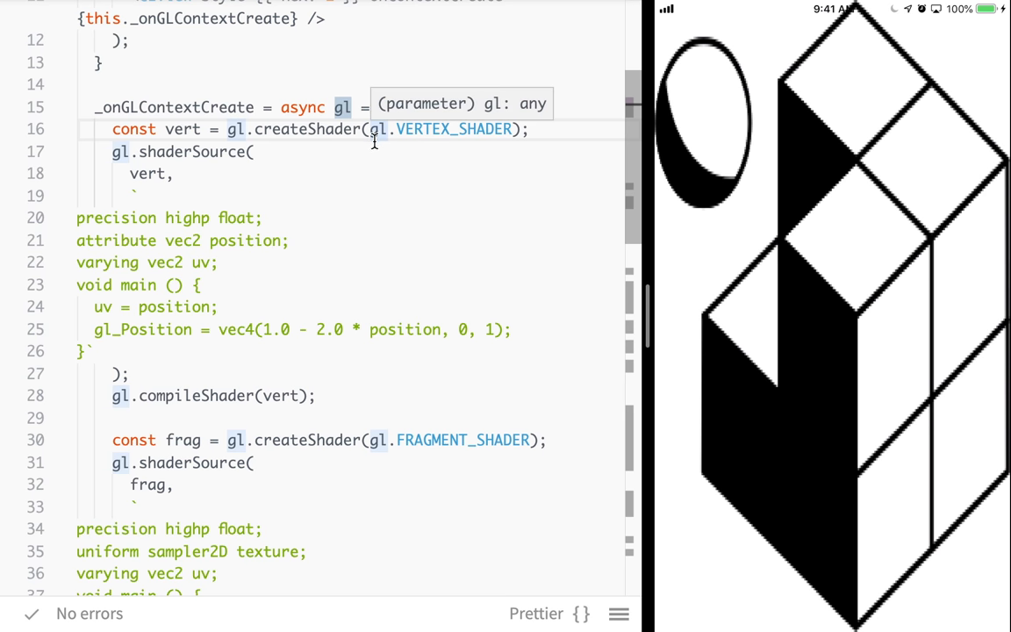
pyautogui.moveTo(229, 163)
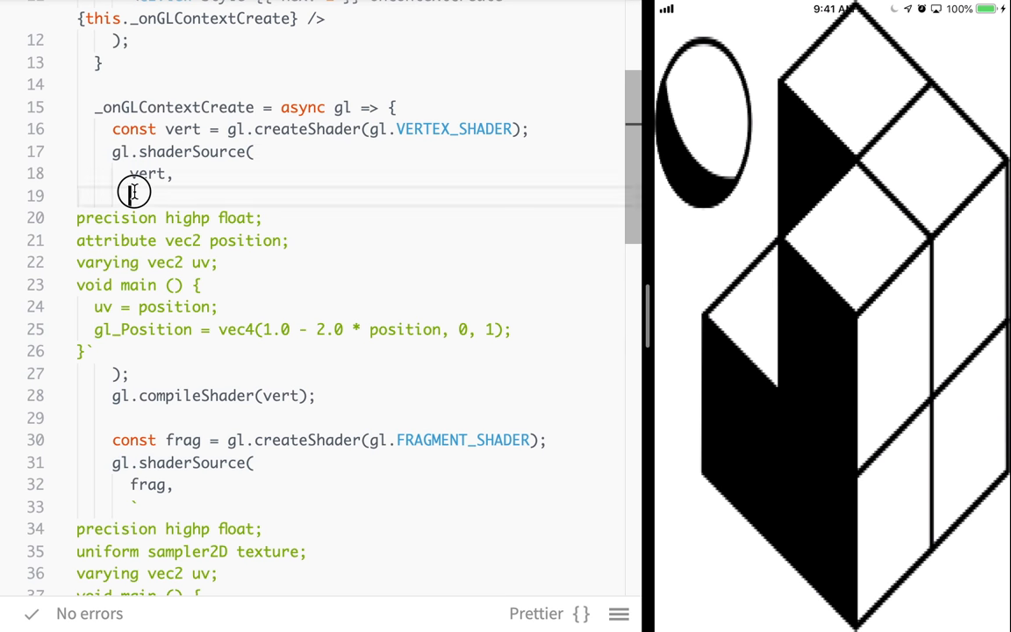
pyautogui.moveTo(133, 192); pyautogui.dragTo(91, 351)
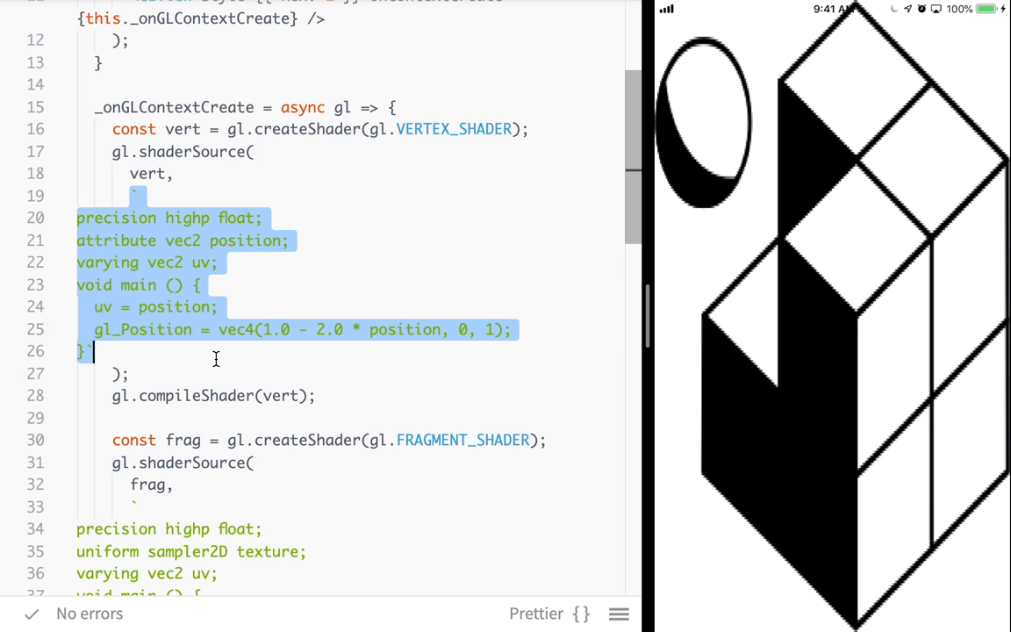
pyautogui.moveTo(249, 193)
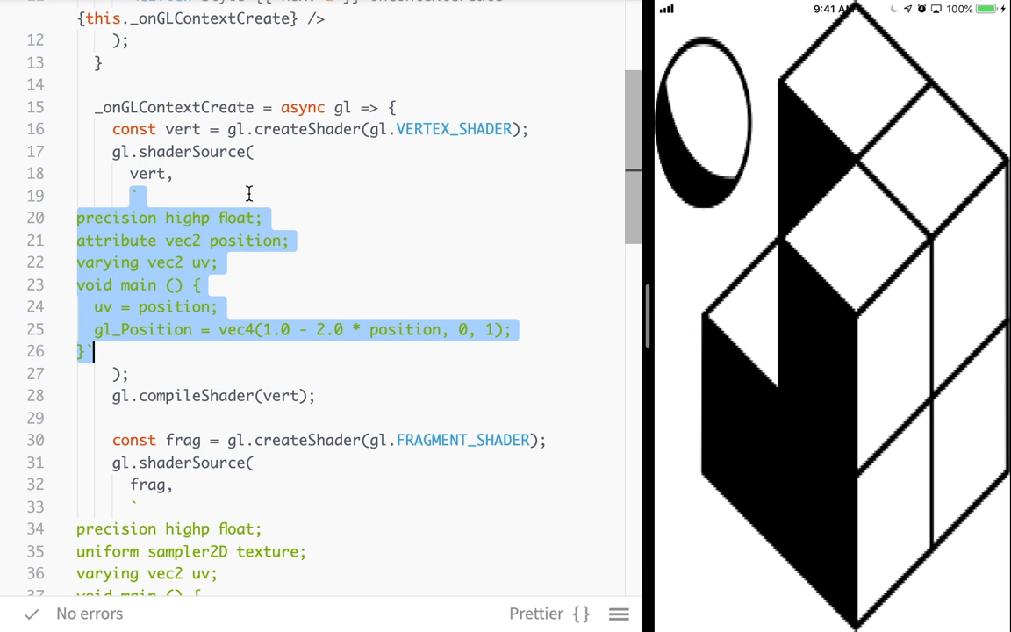
pyautogui.click(196, 340)
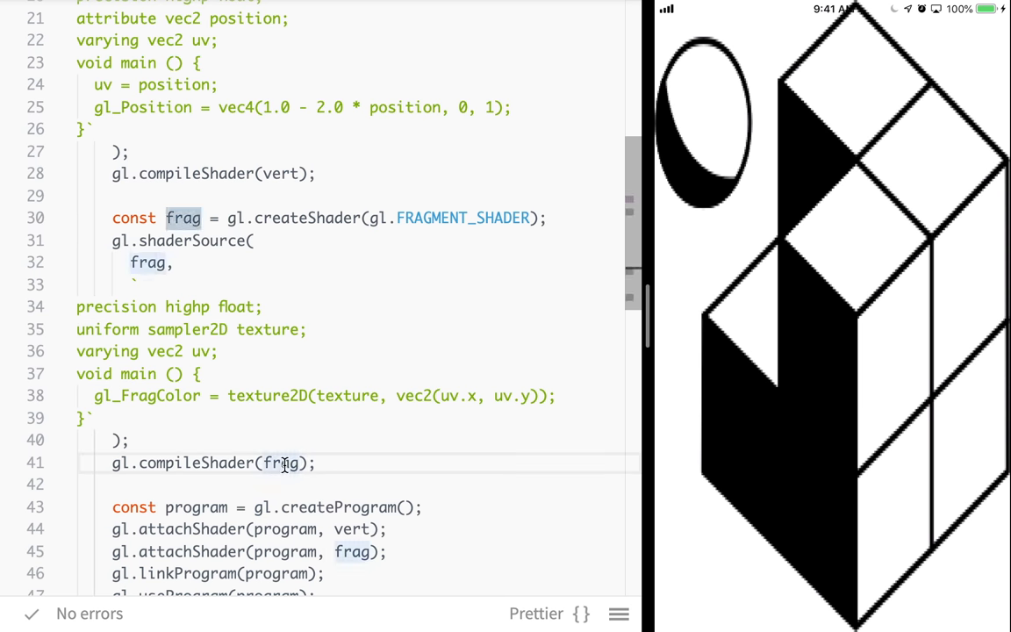
pyautogui.scroll(-3)
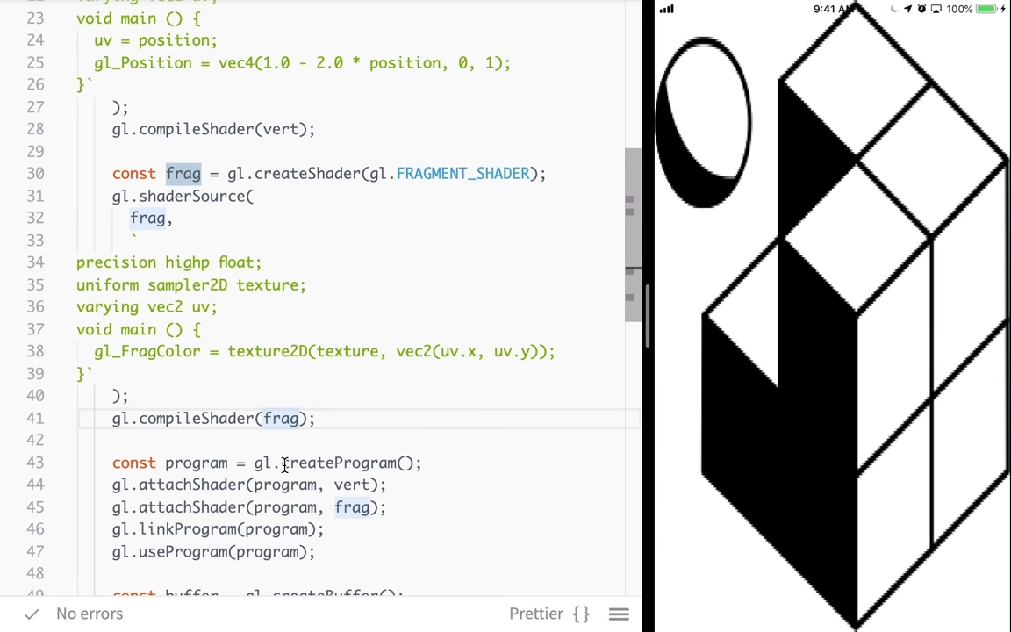
pyautogui.scroll(-3)
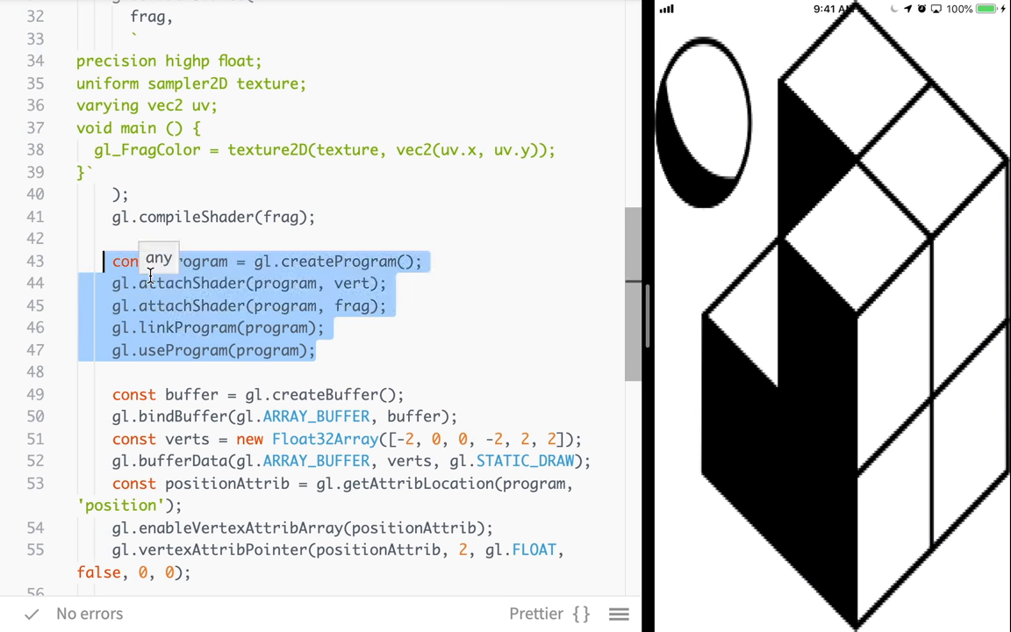
pyautogui.moveTo(439, 289)
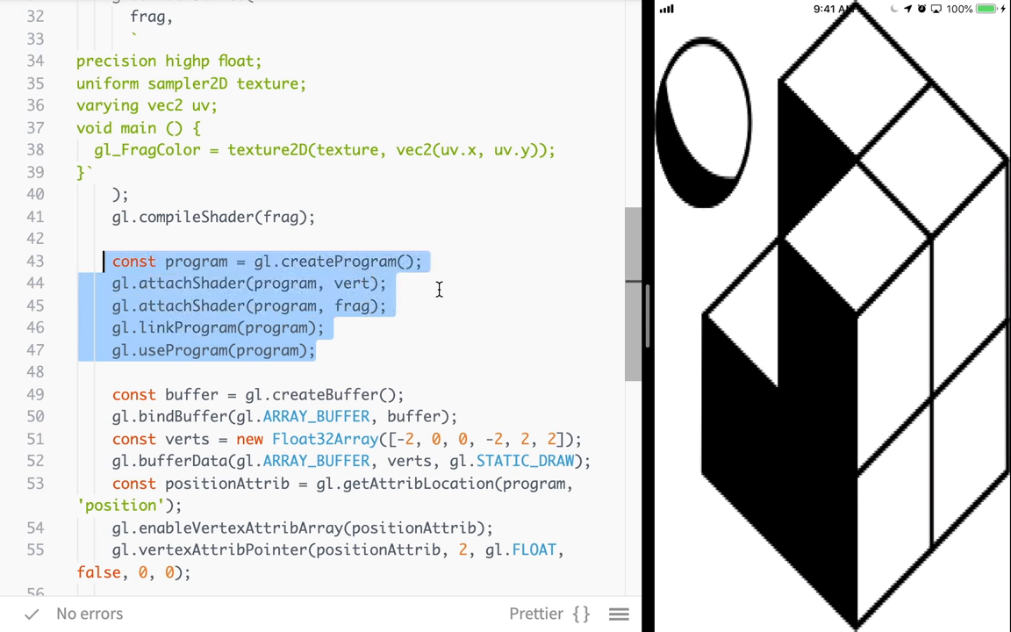
pyautogui.scroll(-3)
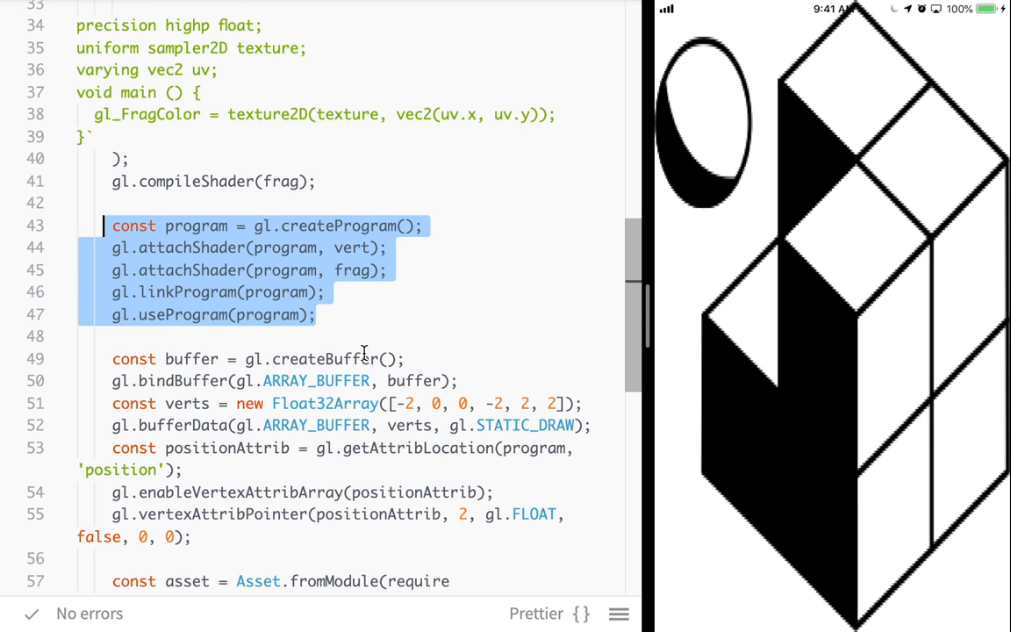
pyautogui.click(382, 248)
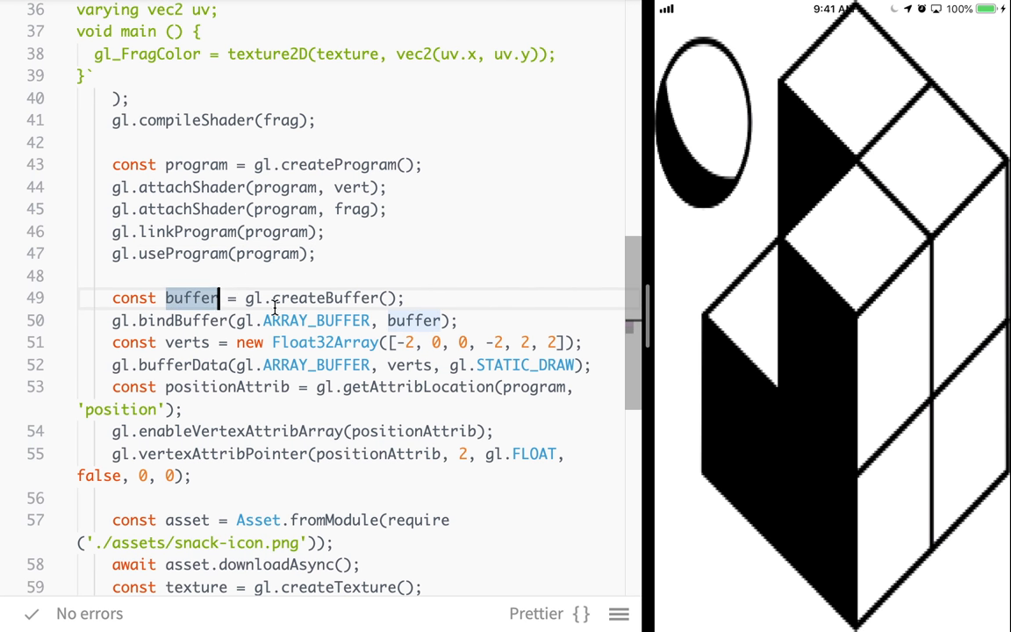
pyautogui.doubleClick(323, 298)
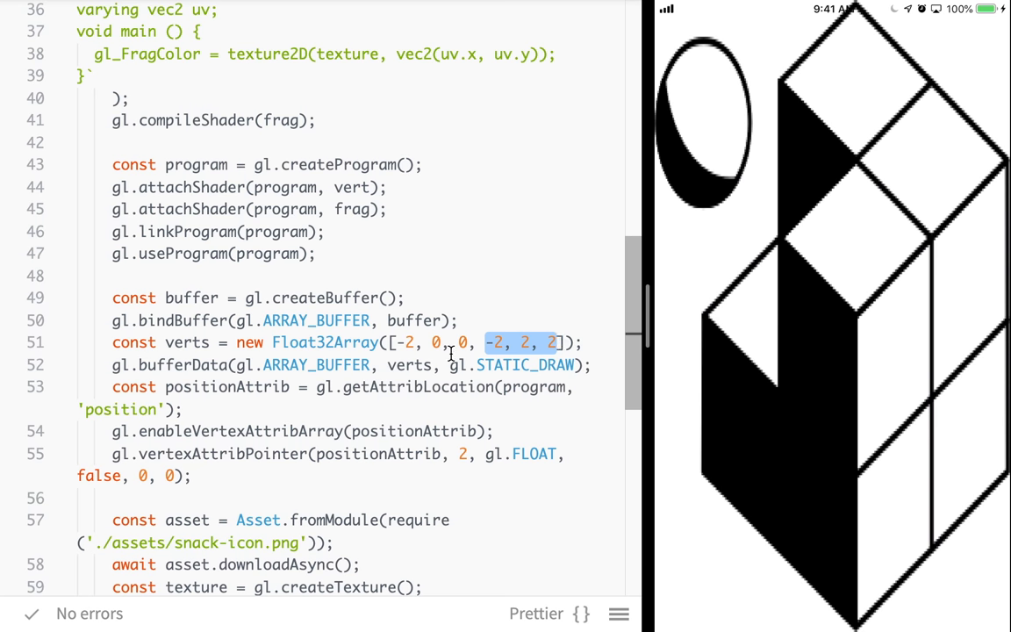
pyautogui.scroll(-3)
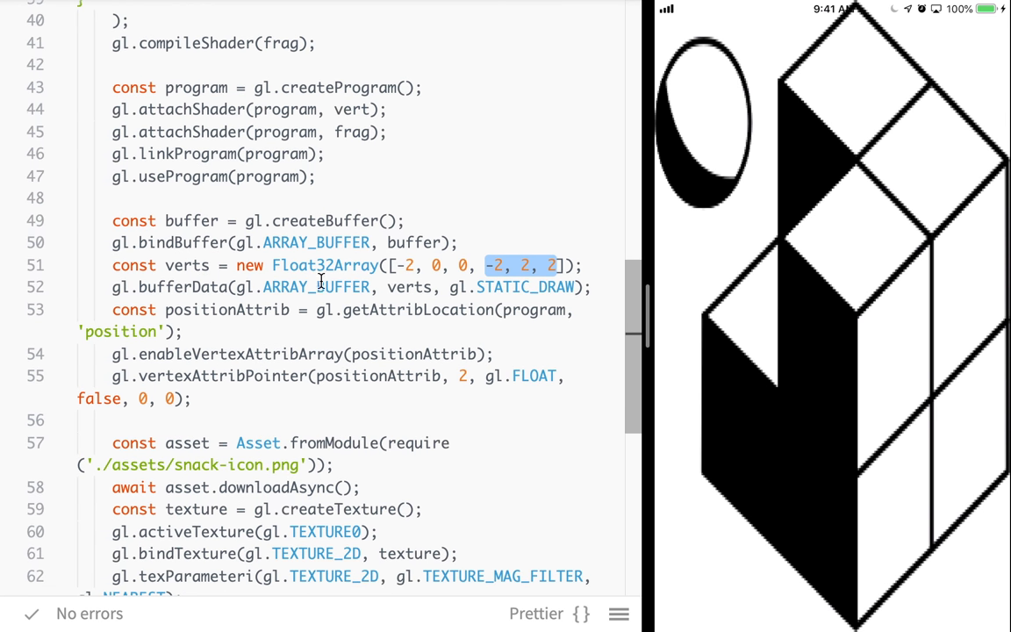
pyautogui.doubleClick(315, 288)
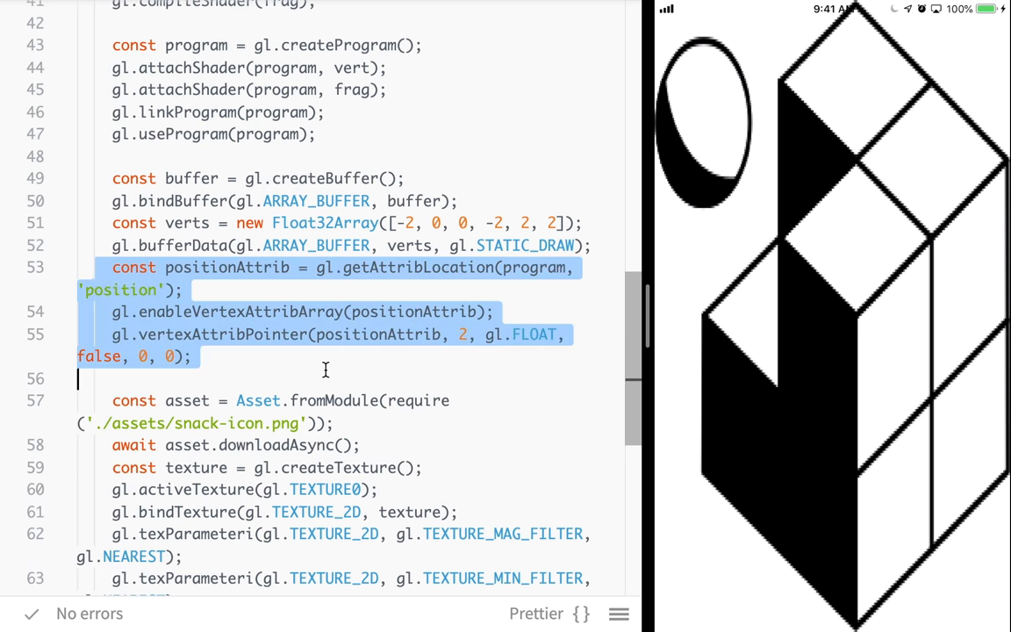
pyautogui.scroll(-3)
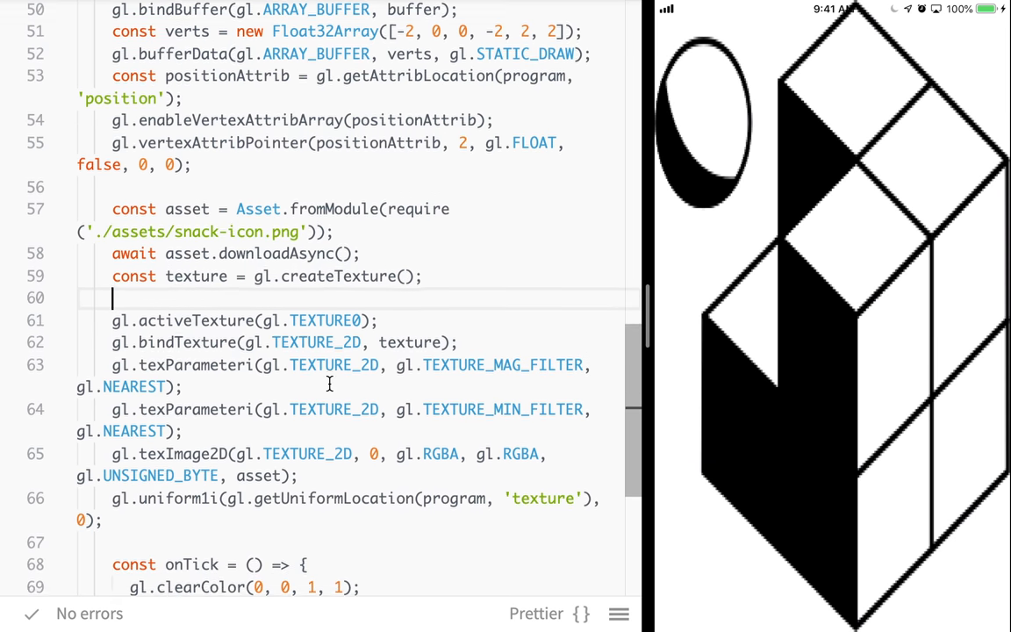
pyautogui.scroll(-3)
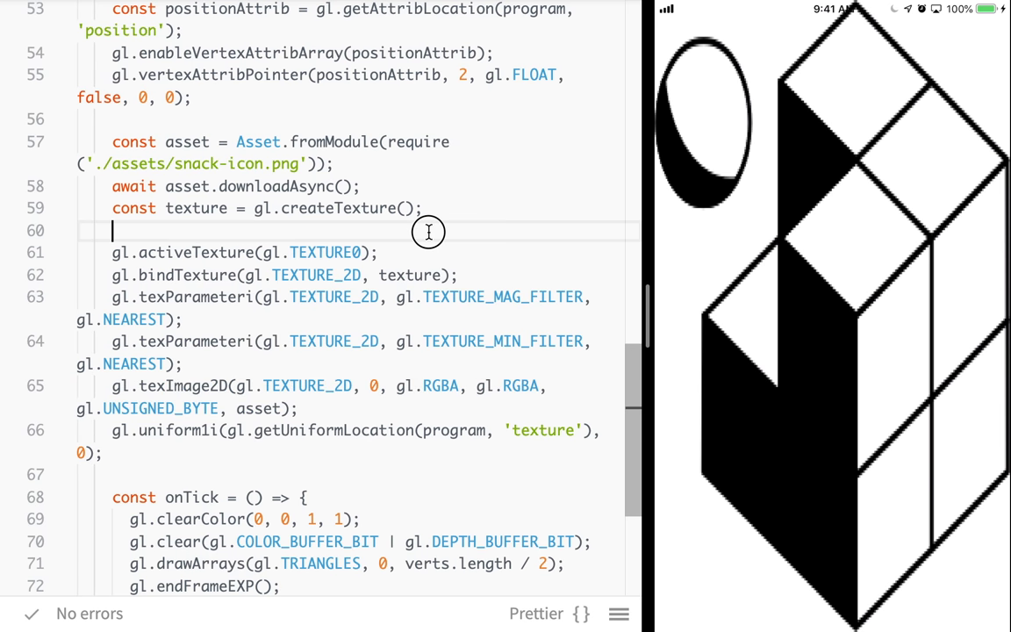
pyautogui.doubleClick(258, 141)
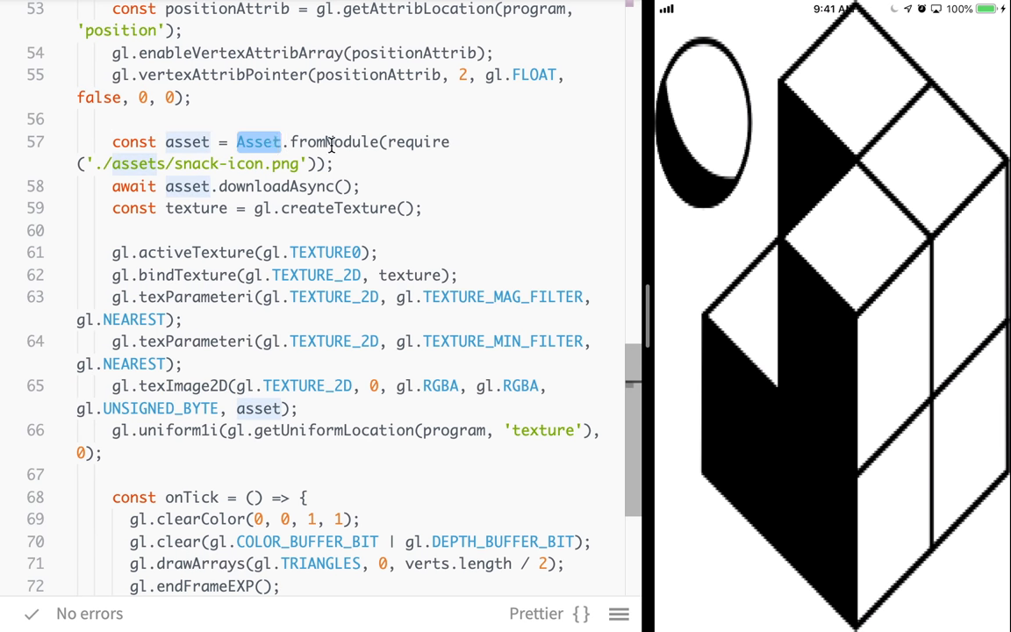
pyautogui.doubleClick(418, 140)
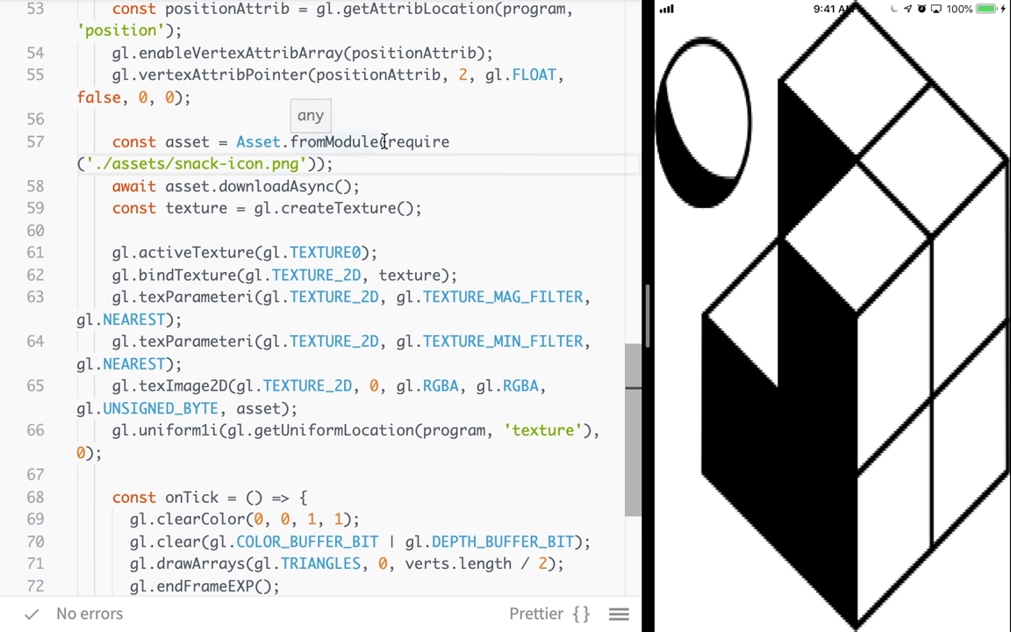
pyautogui.moveTo(196, 297)
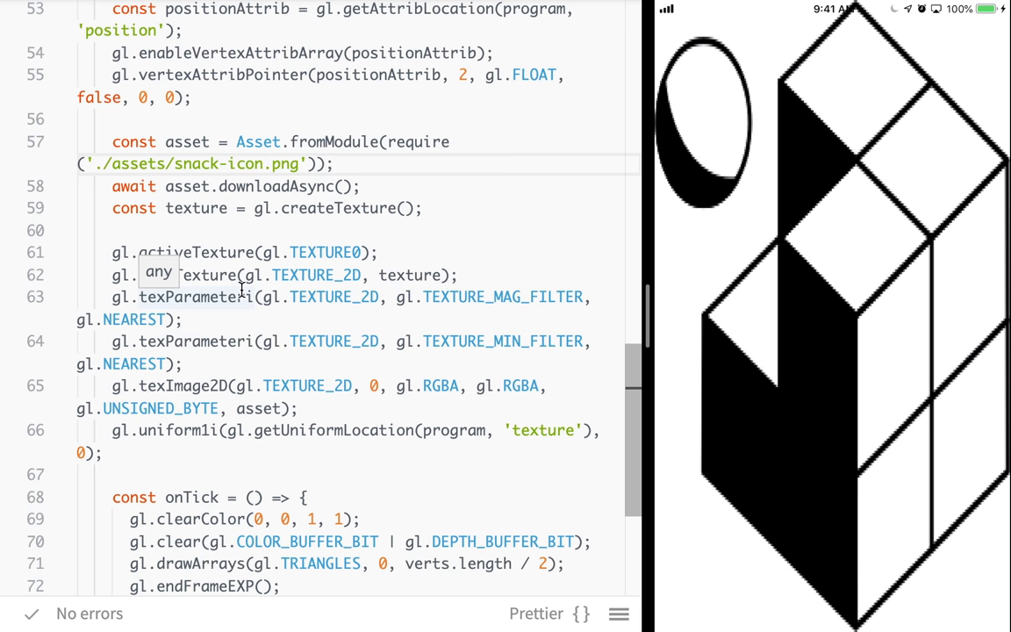
pyautogui.moveTo(112, 207); pyautogui.dragTo(253, 274)
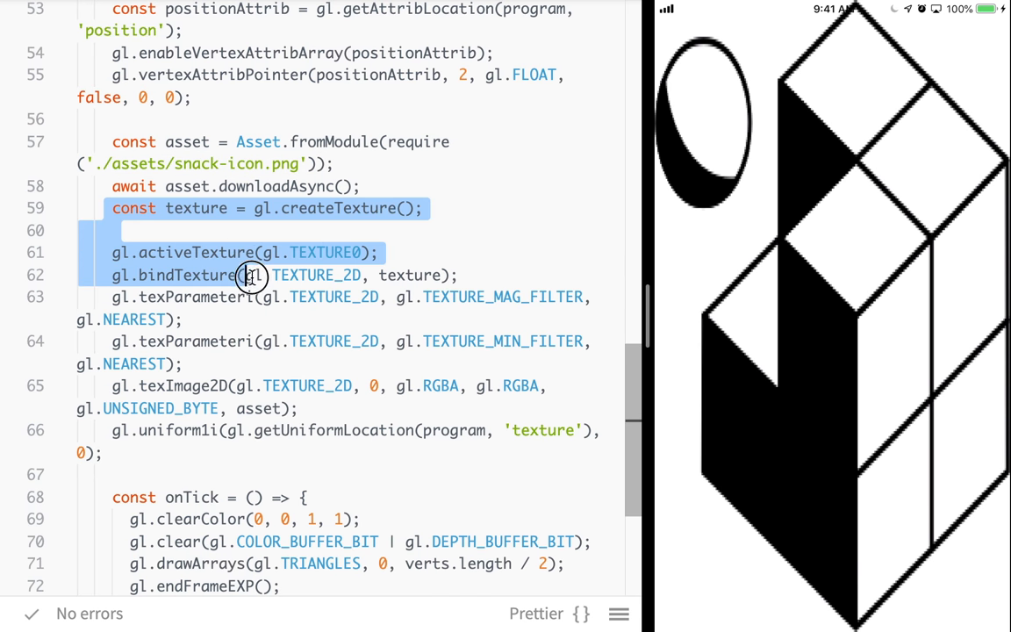
pyautogui.moveTo(253, 277); pyautogui.dragTo(298, 419)
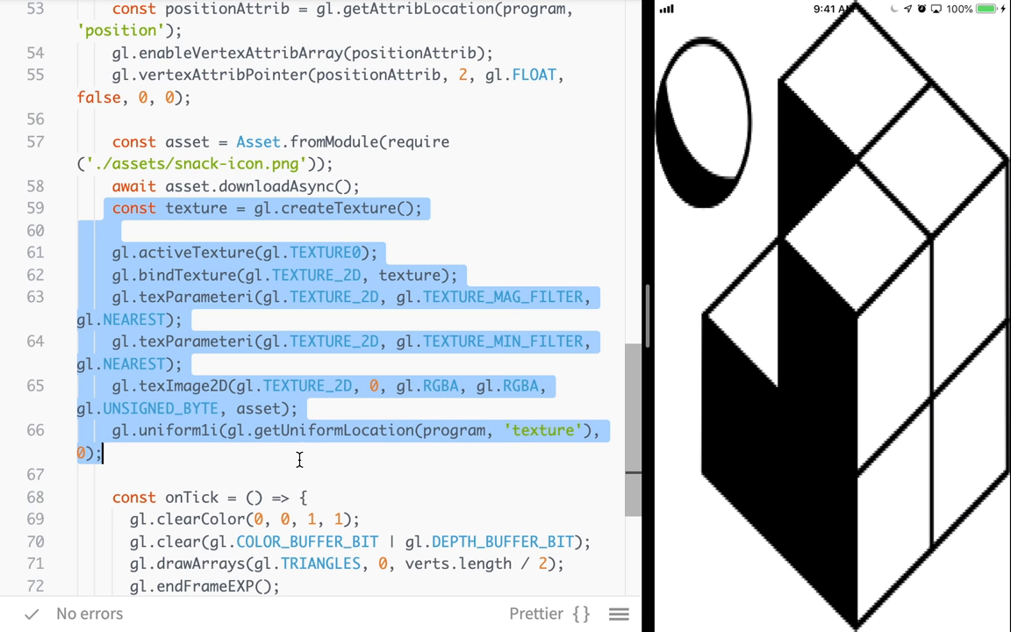
pyautogui.click(107, 387)
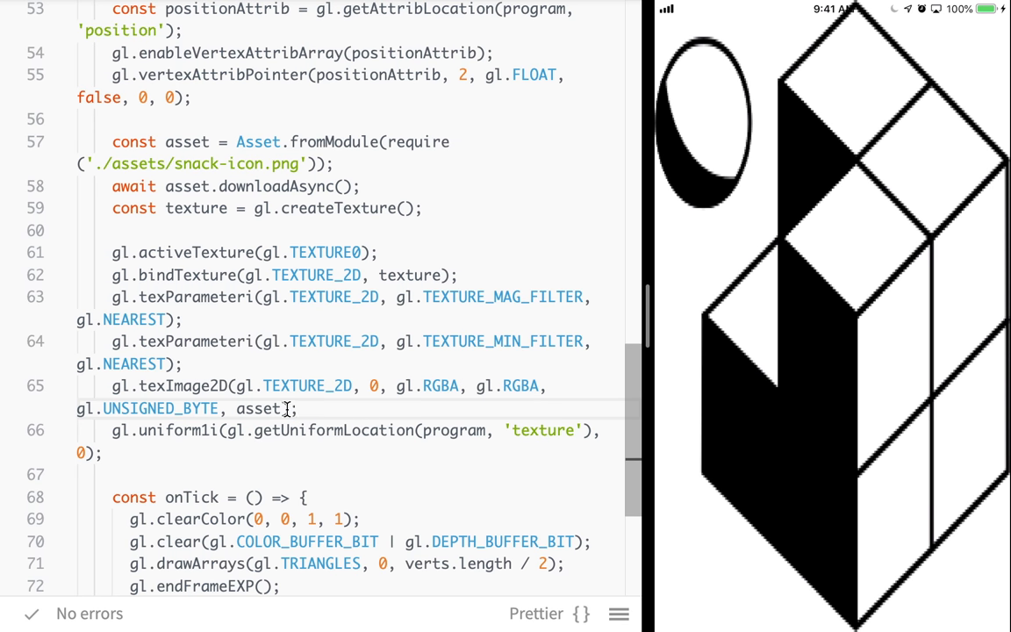
pyautogui.doubleClick(258, 409)
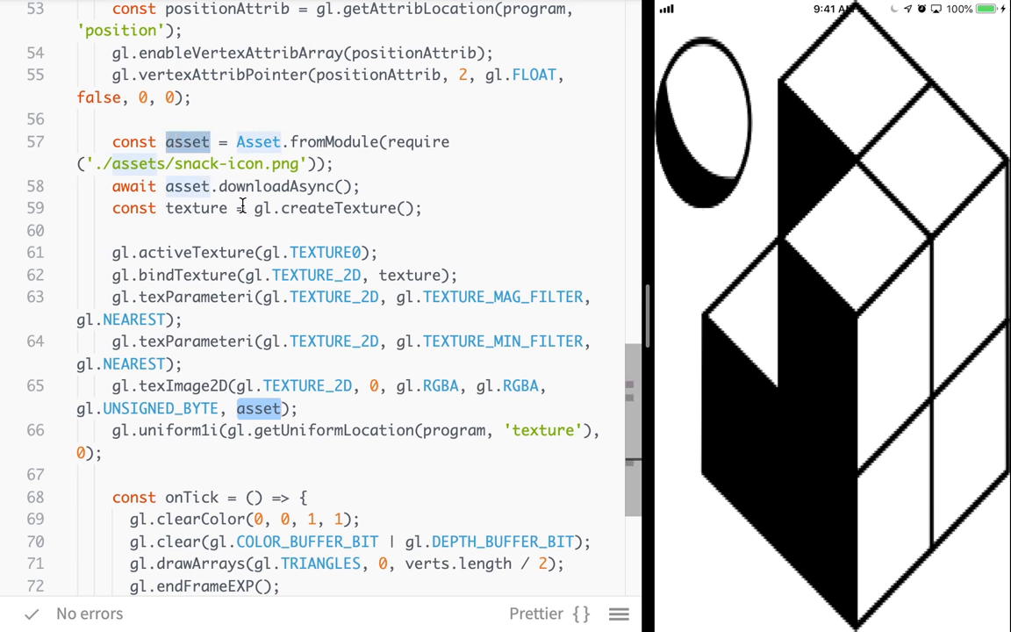
pyautogui.moveTo(271, 409)
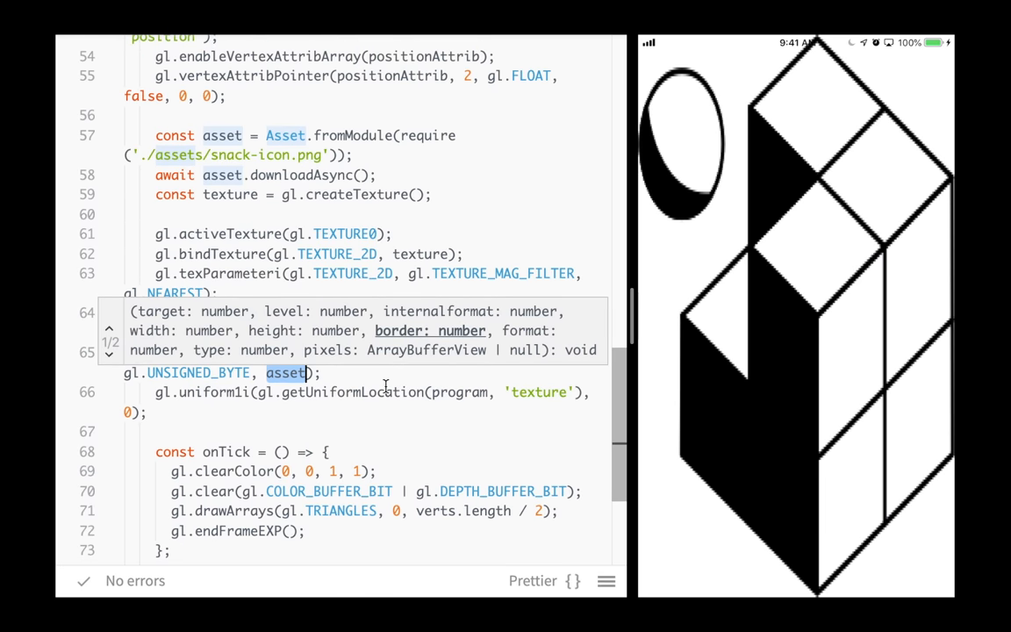
pyautogui.rightClick(442, 360)
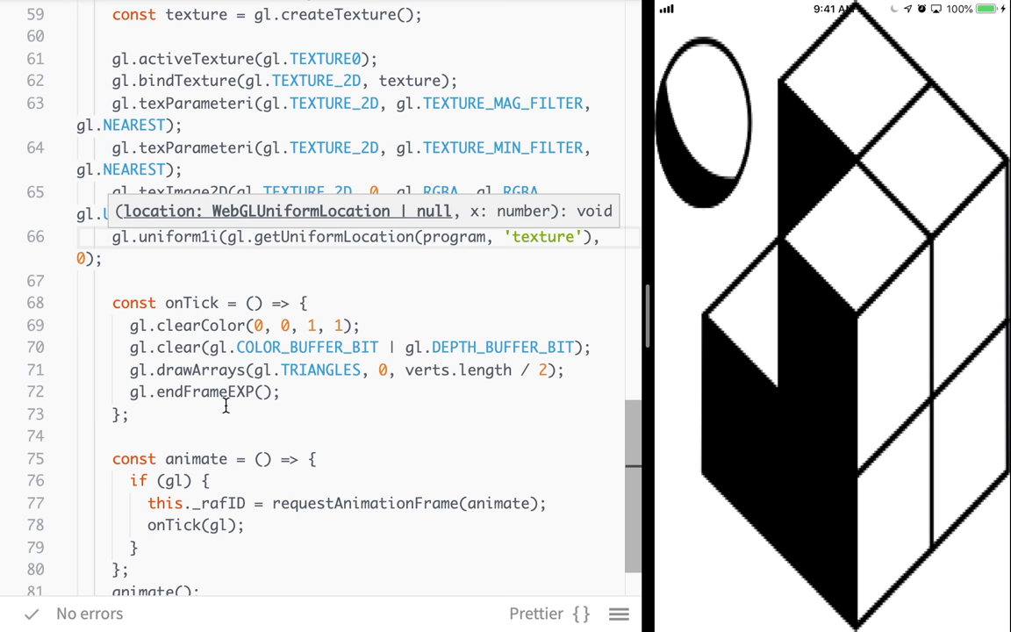
pyautogui.doubleClick(204, 393)
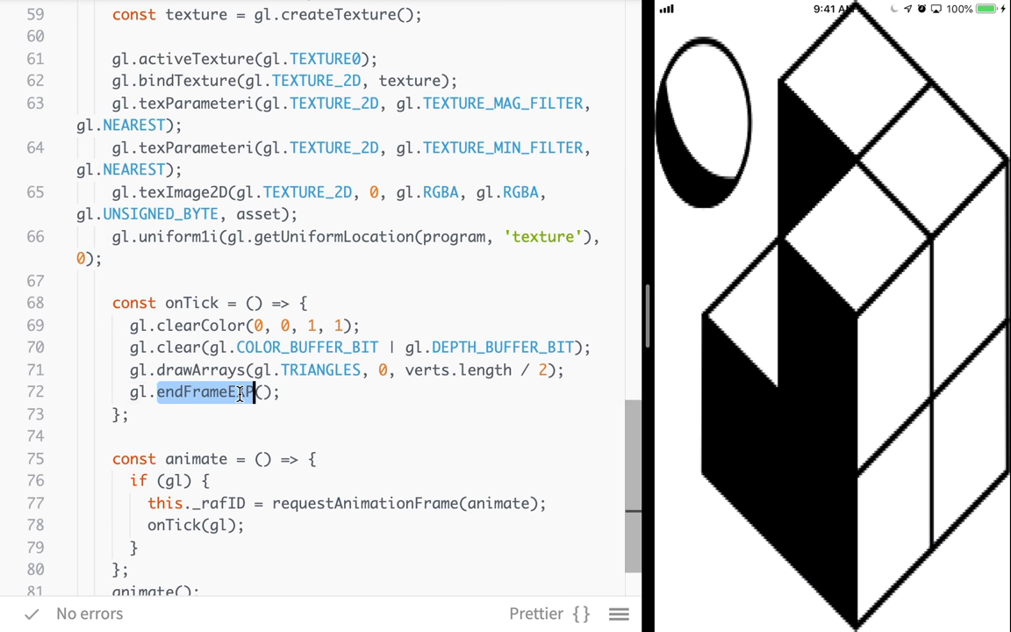
pyautogui.moveTo(165, 334)
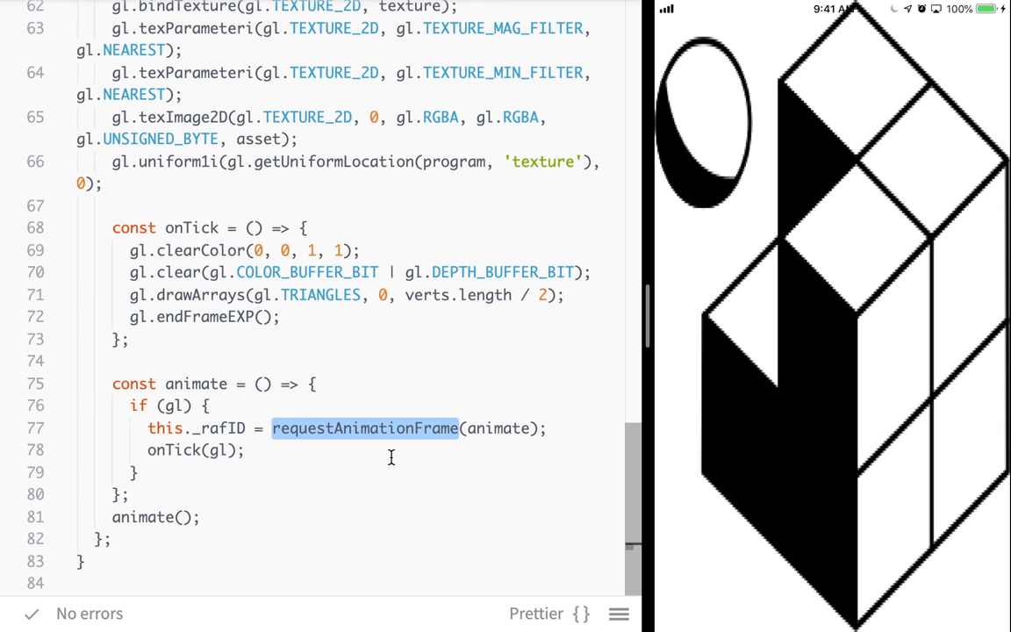
pyautogui.moveTo(381, 465)
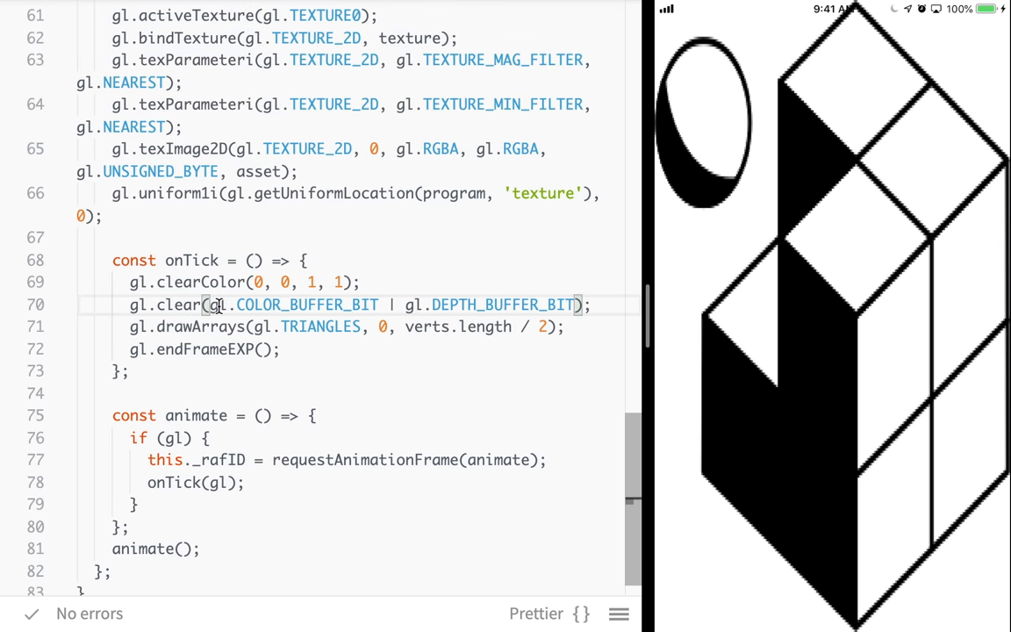
pyautogui.moveTo(214, 305)
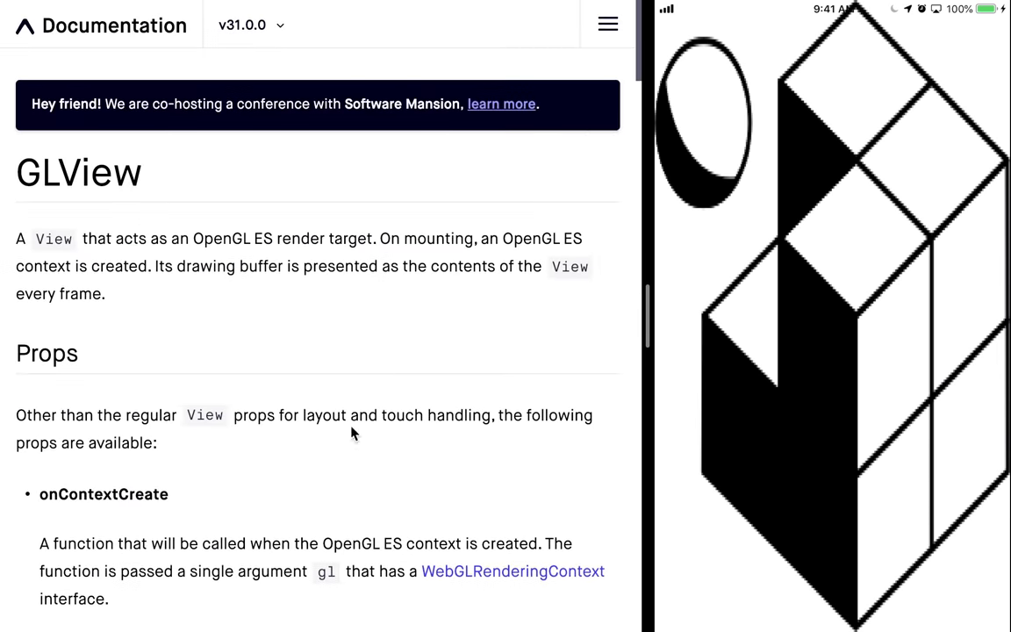
# - Scroll through the GLView docs past Props, Methods and takeSnapshotAsync options to the WebGL API section
pyautogui.scroll(-3)
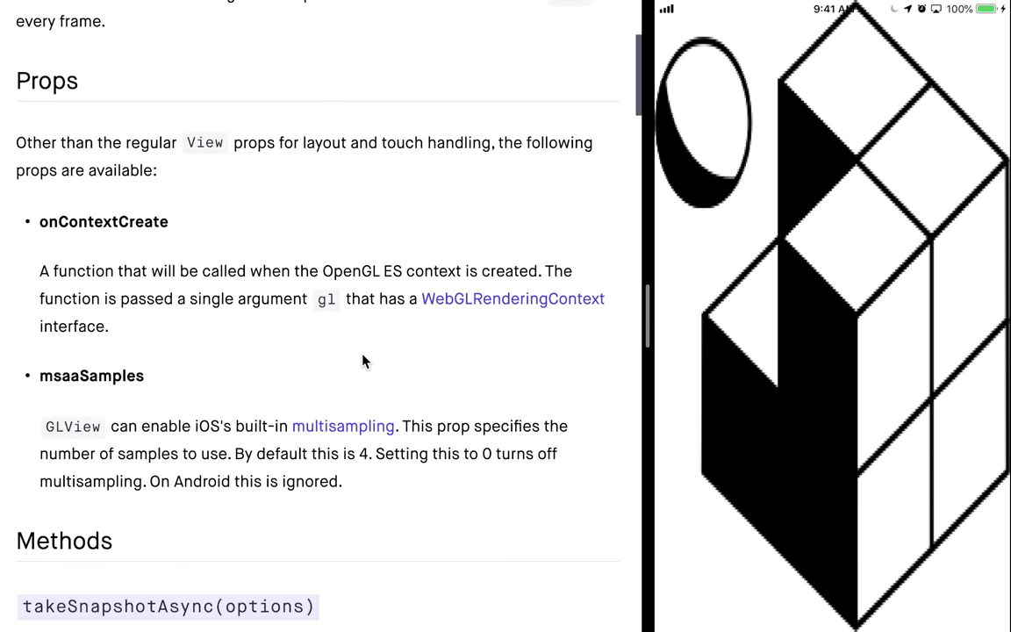
pyautogui.moveTo(327, 225)
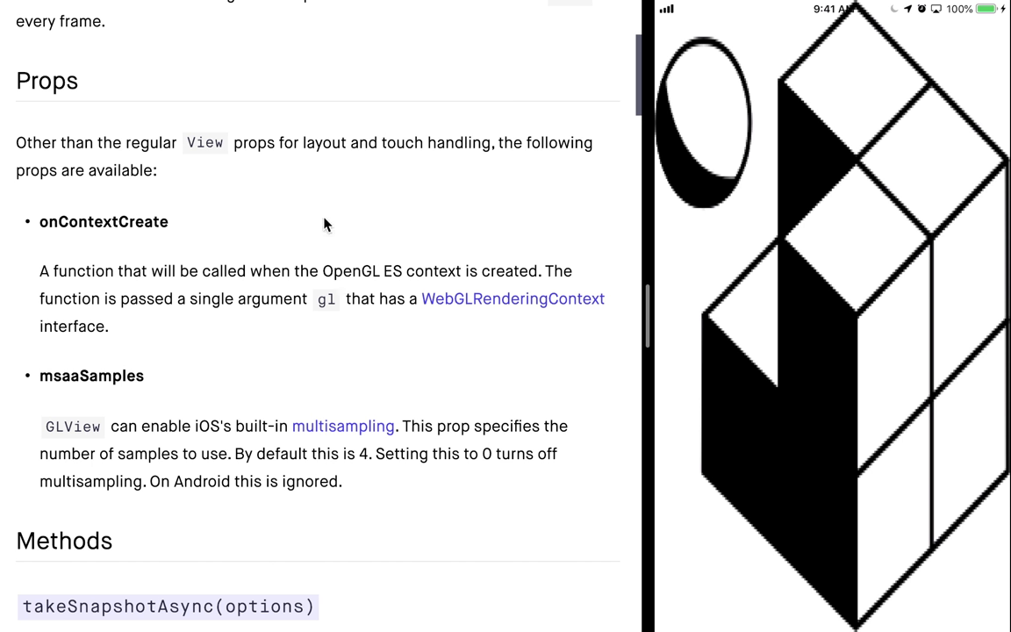
pyautogui.scroll(-3)
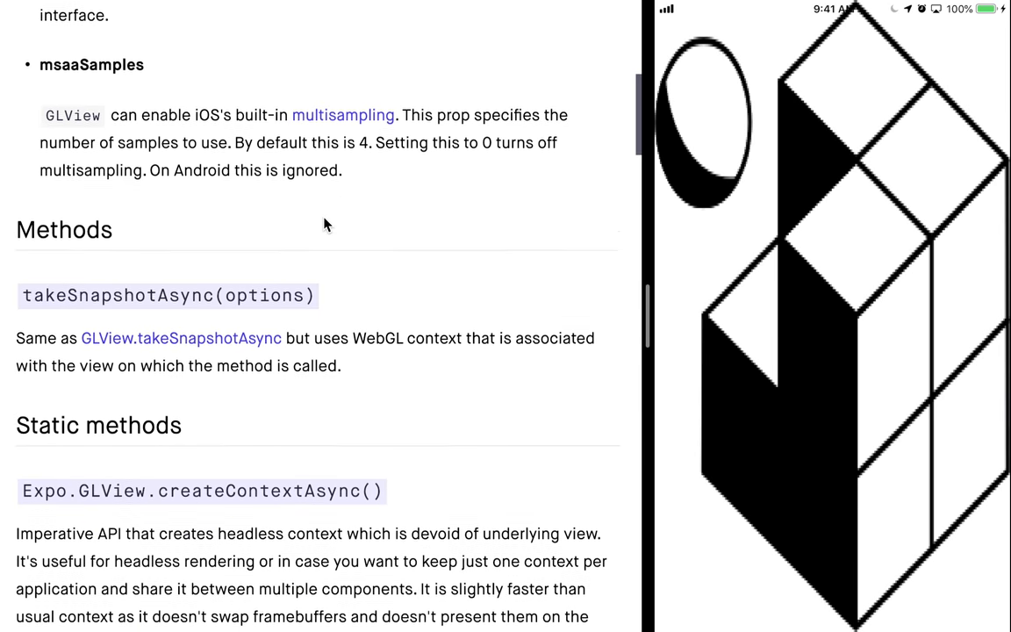
pyautogui.scroll(-3)
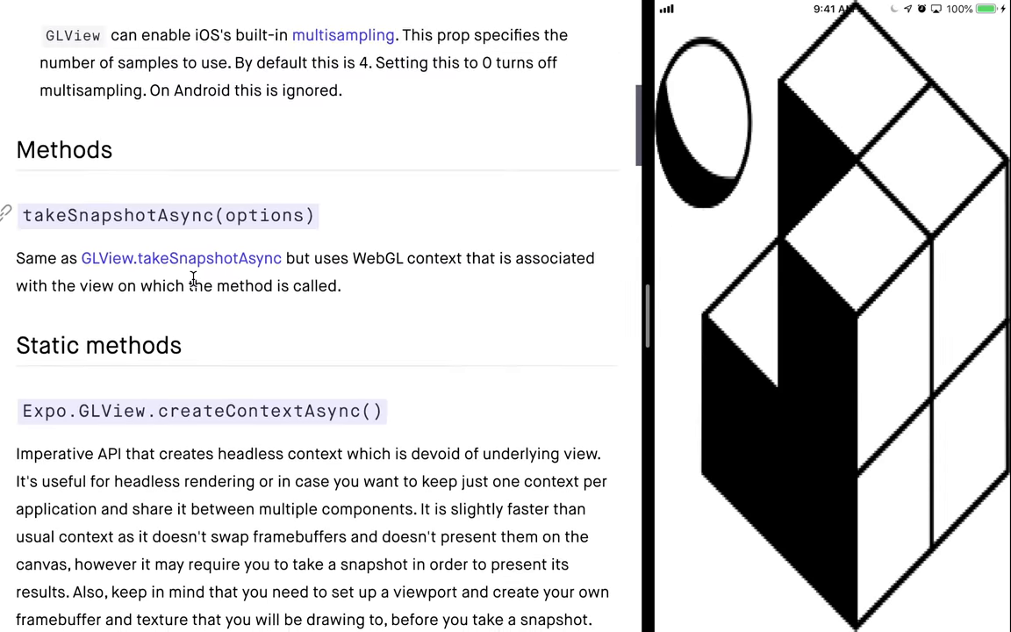
pyautogui.scroll(-3)
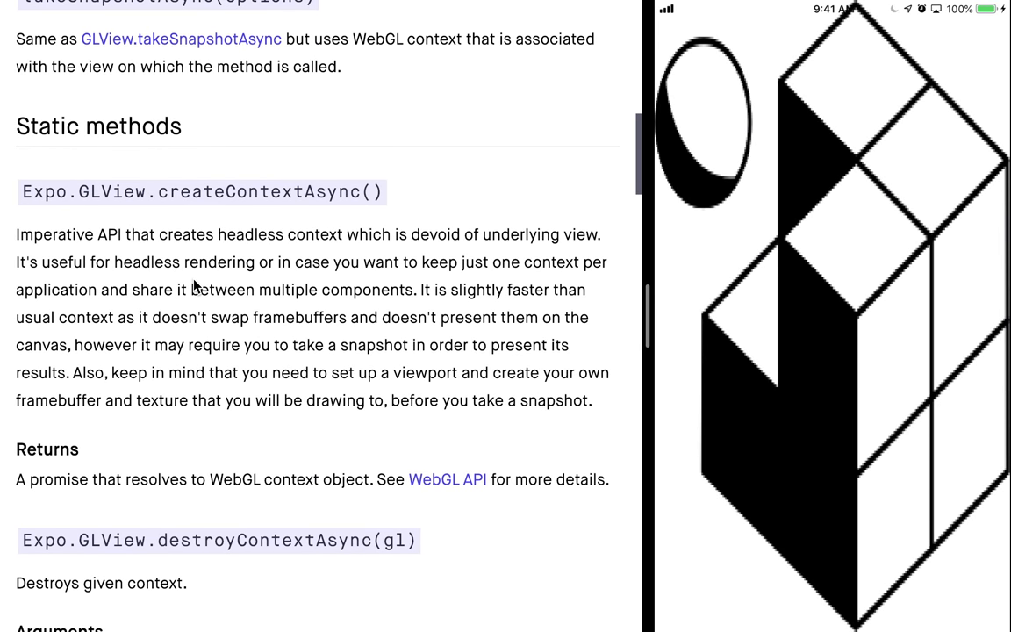
pyautogui.scroll(-3)
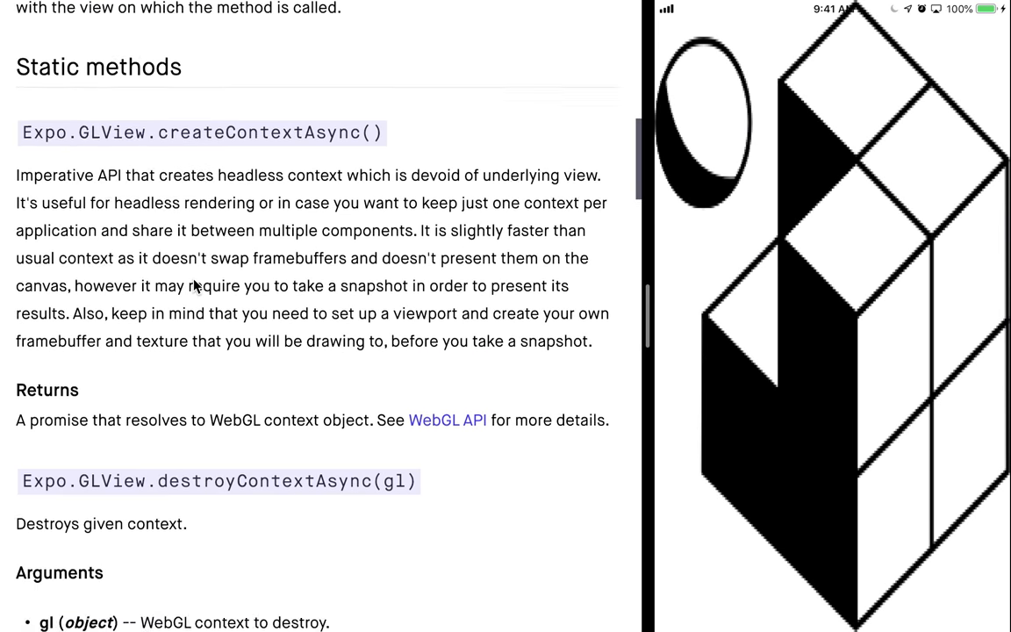
pyautogui.scroll(-3)
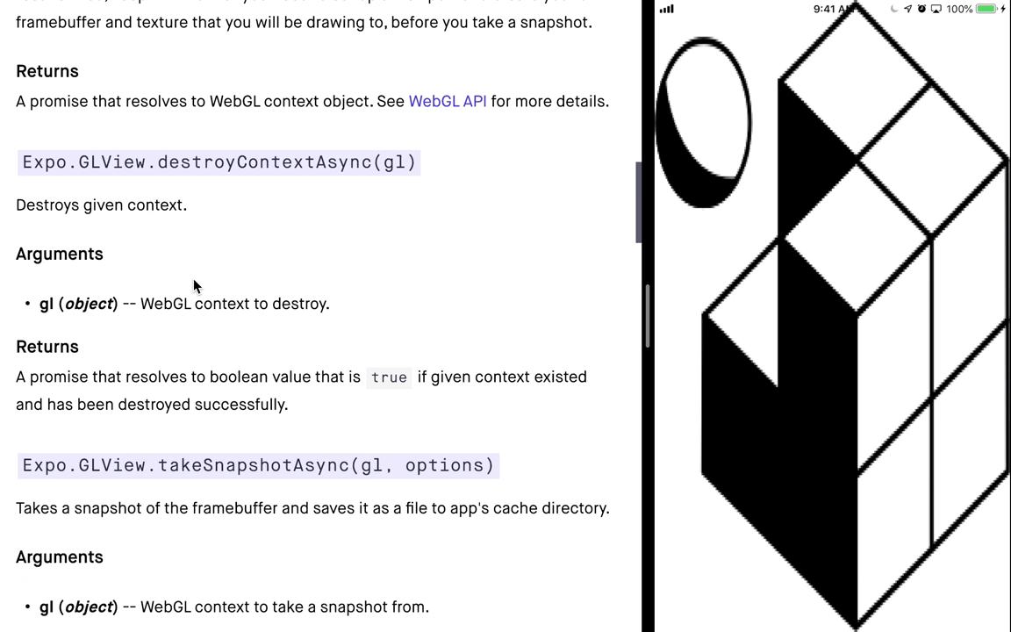
pyautogui.scroll(-3)
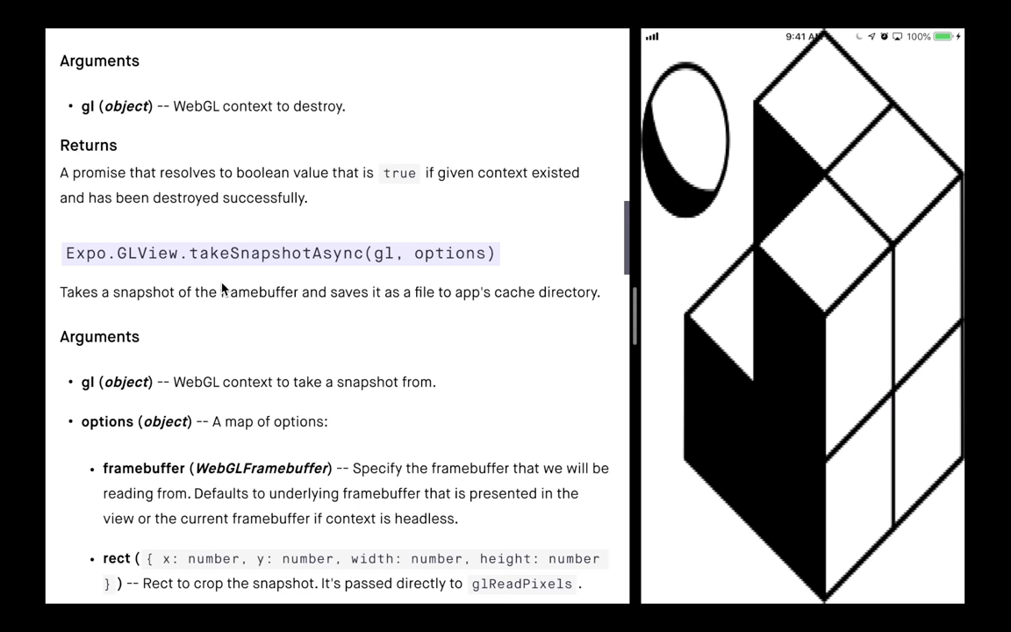
pyautogui.scroll(-3)
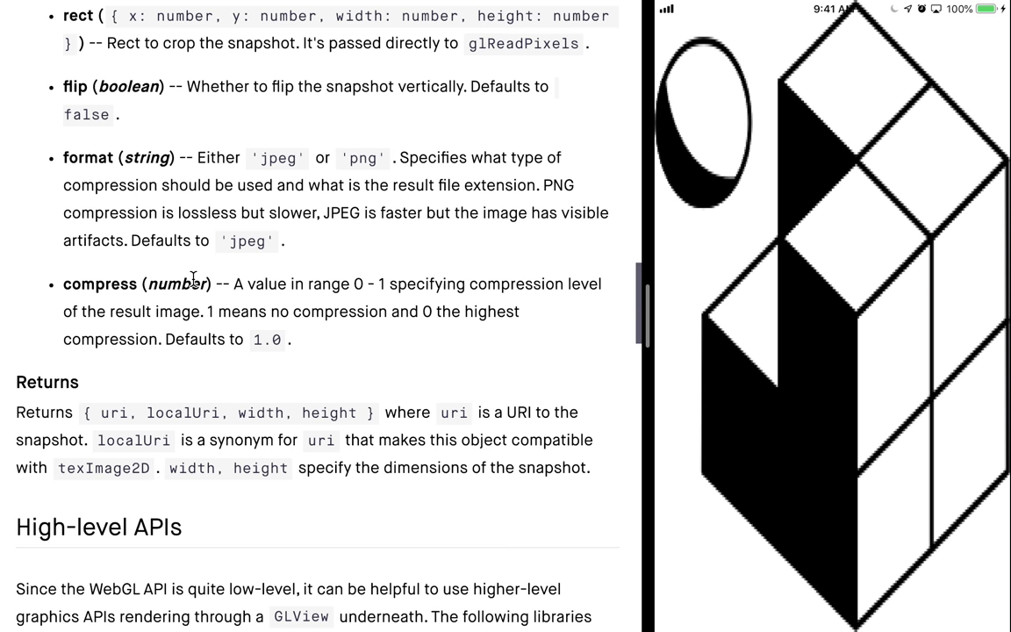
pyautogui.scroll(-3)
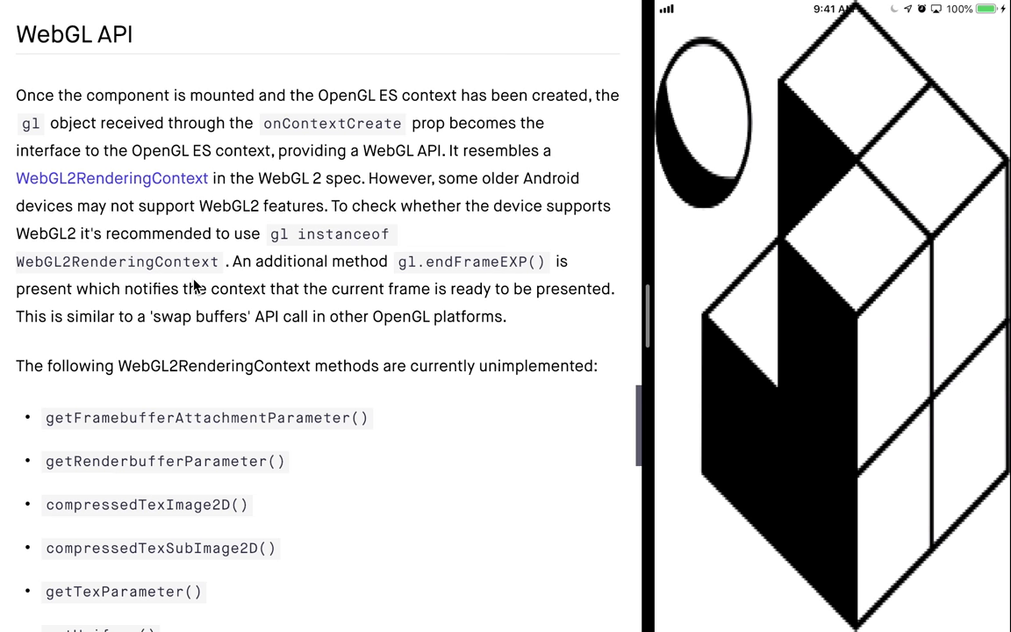
pyautogui.scroll(-3)
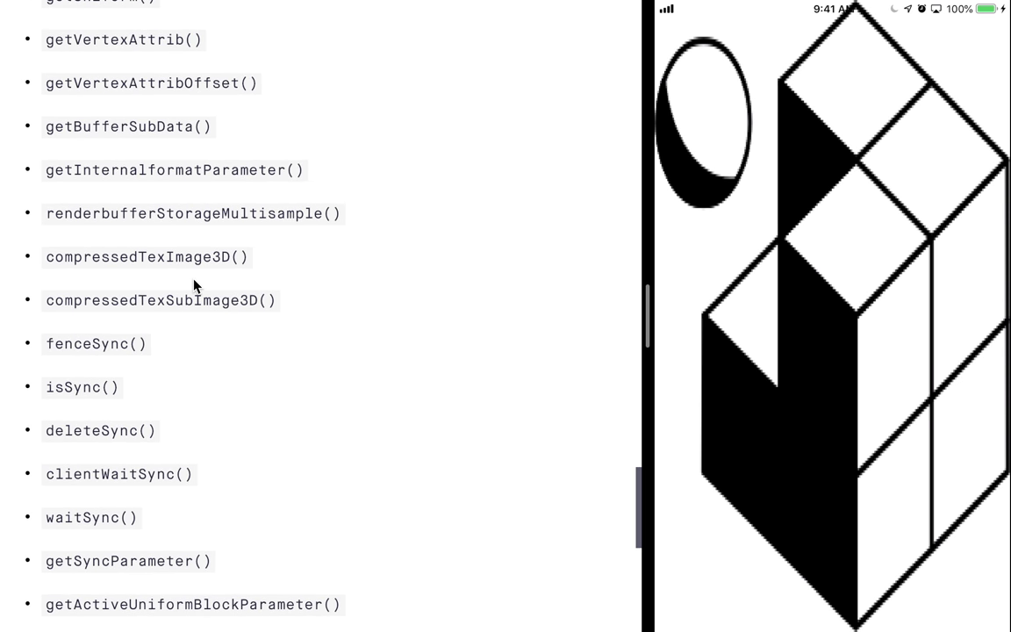
pyautogui.scroll(-3)
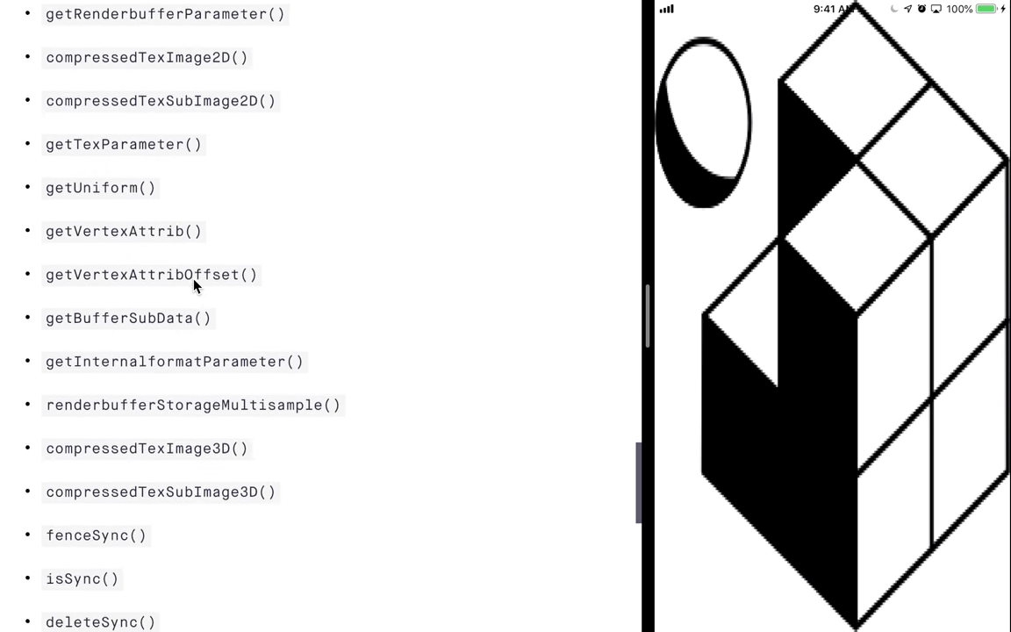
pyautogui.scroll(-3)
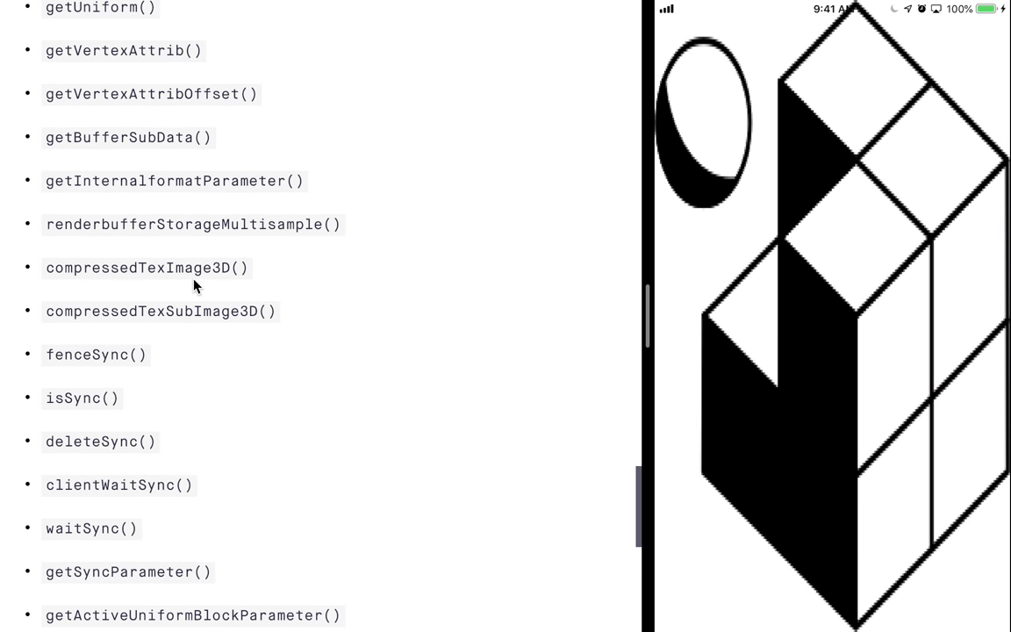
pyautogui.scroll(3)
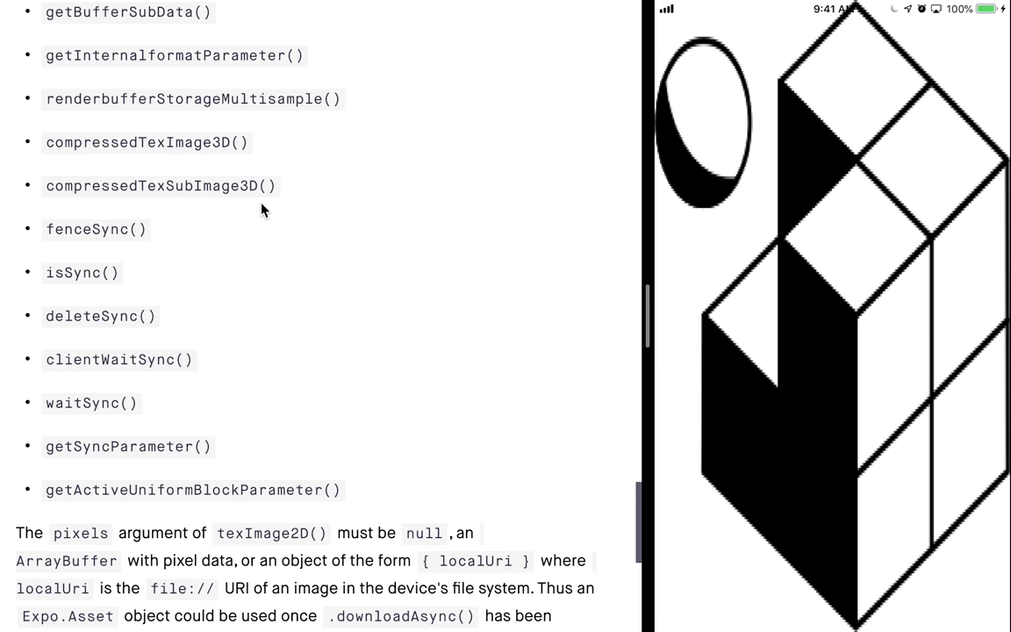
# - Find 'subImag' on the page and scroll through its two matches to High-level APIs
pyautogui.write('subImag')
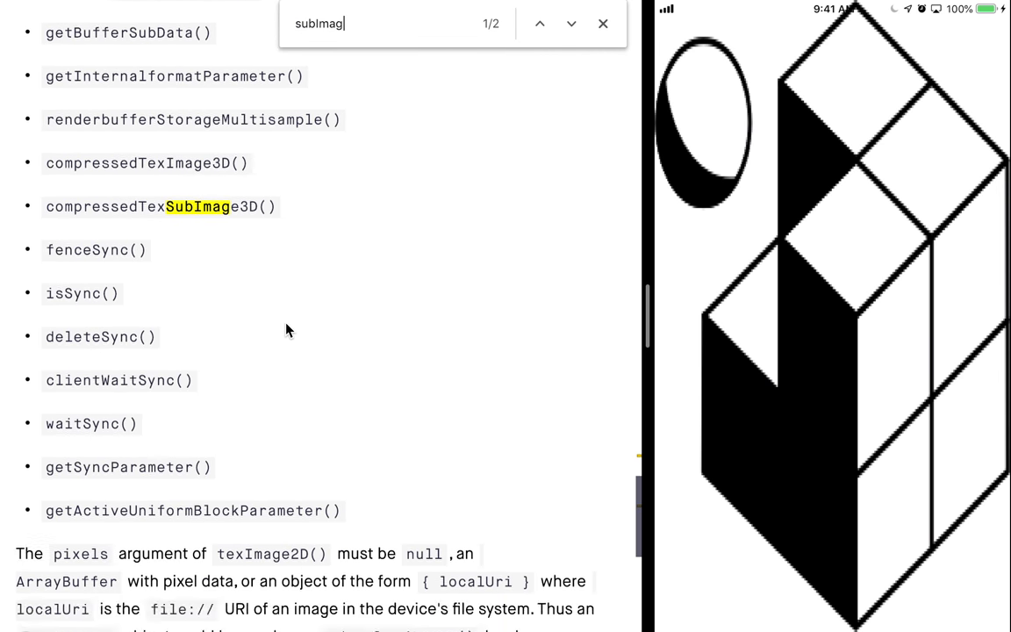
pyautogui.scroll(-3)
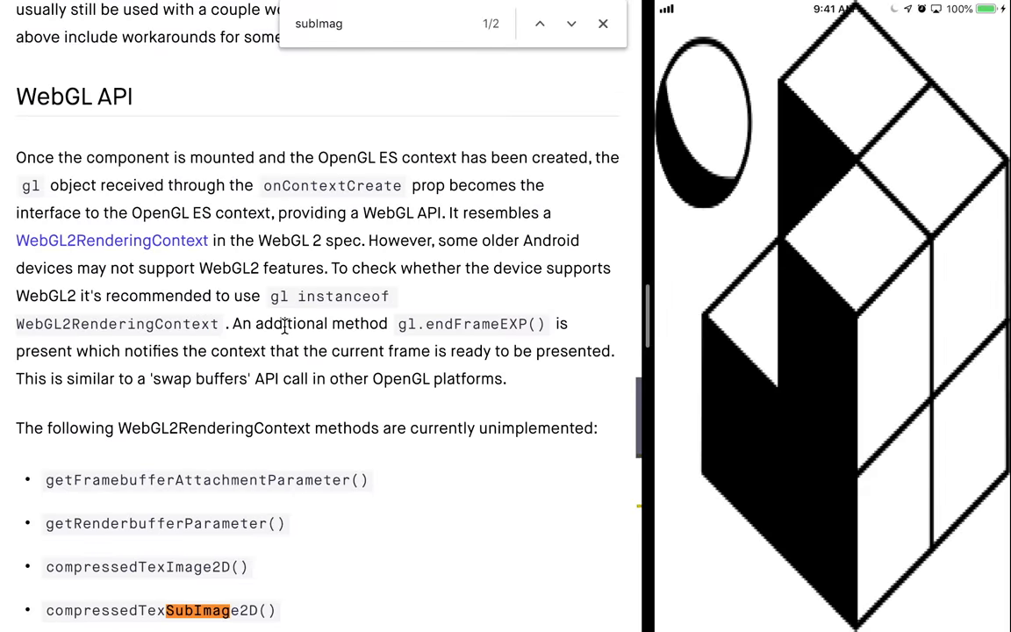
pyautogui.scroll(-3)
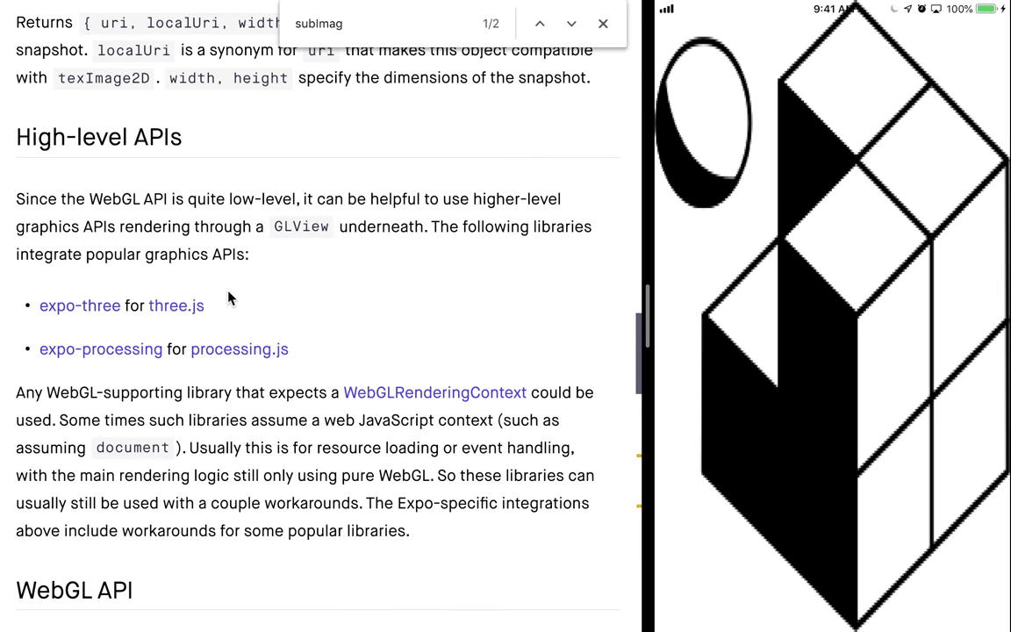